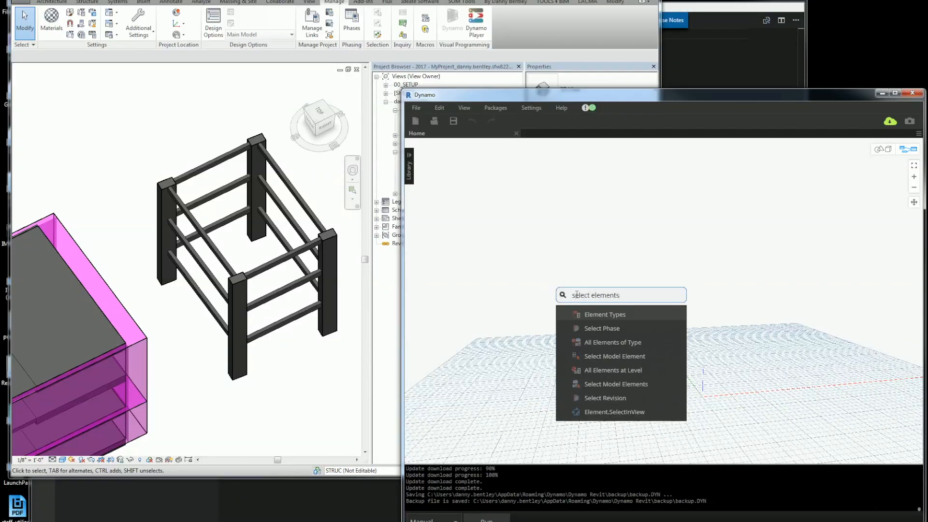
Place a Select Model Elements node with the four Revit columns and wire it to a Python Script node
{"action": "left_click", "coordinate": [616, 383]}
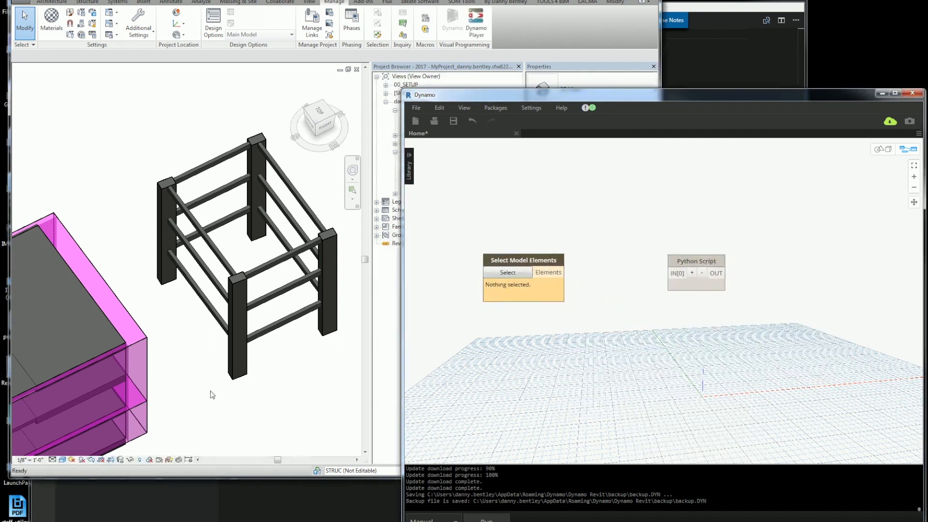
{"action": "left_click", "coordinate": [507, 273]}
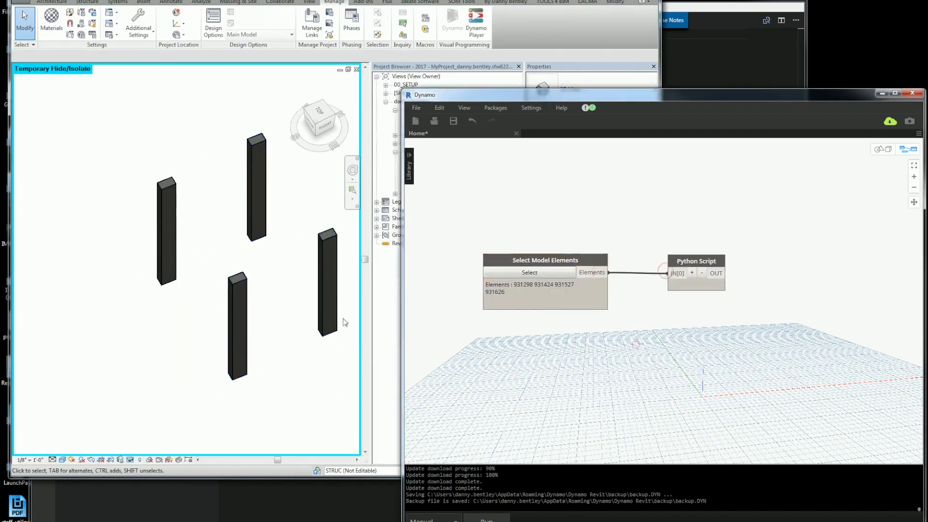
{"action": "double_click", "coordinate": [696, 261]}
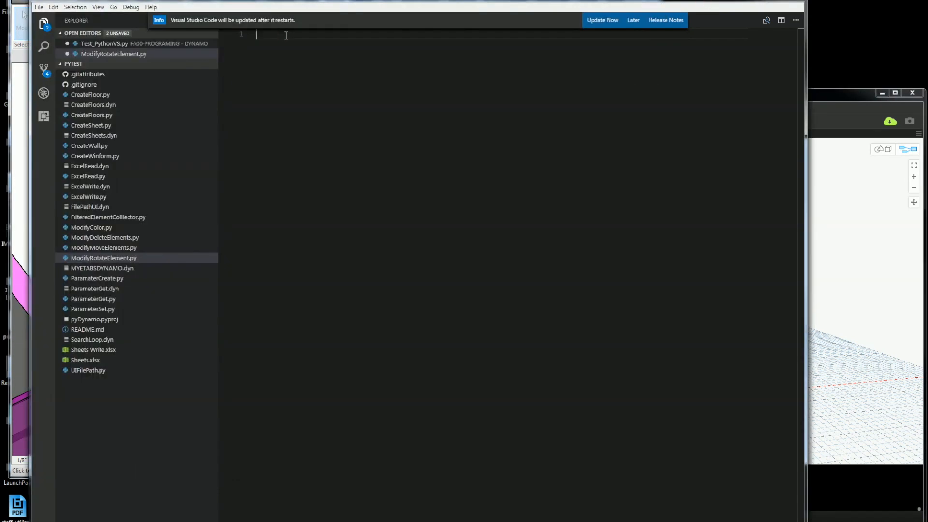
Write import clr, clr.AddReference('RevitServices') and import RevitServices
{"action": "type", "text": "import clr"}
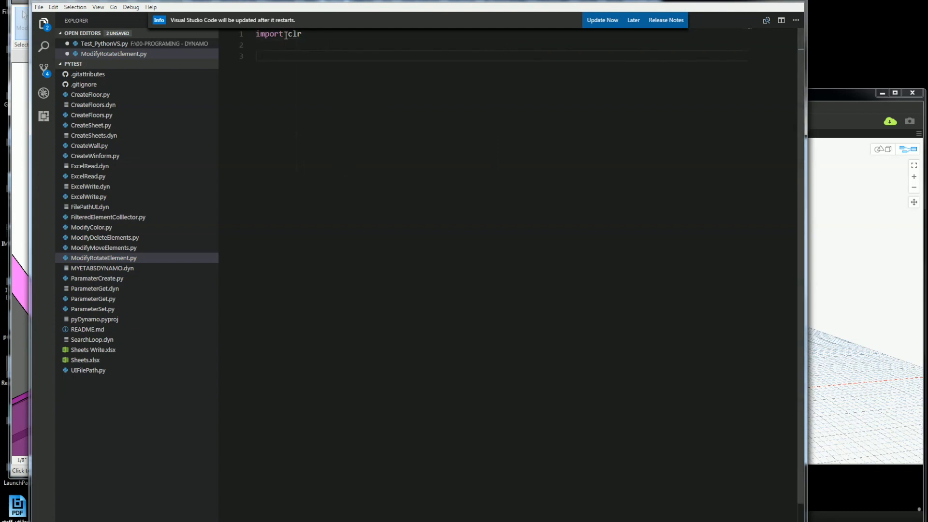
{"action": "type", "text": "clr.AddReference("}
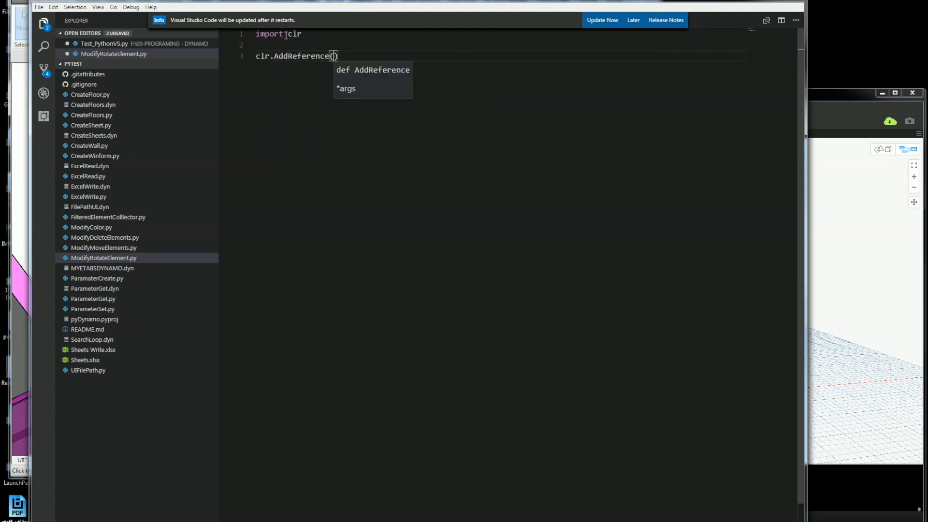
{"action": "type", "text": "'RevitServices"}
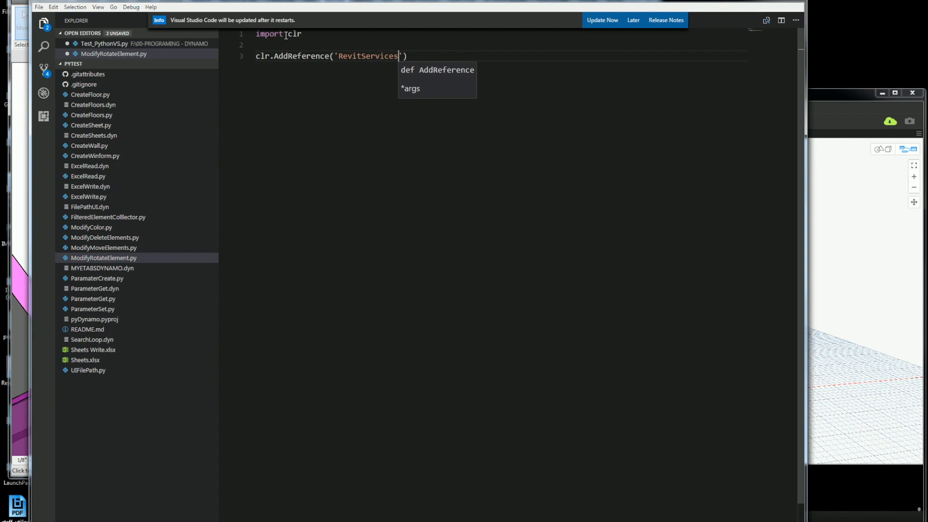
{"action": "type", "text": "import"}
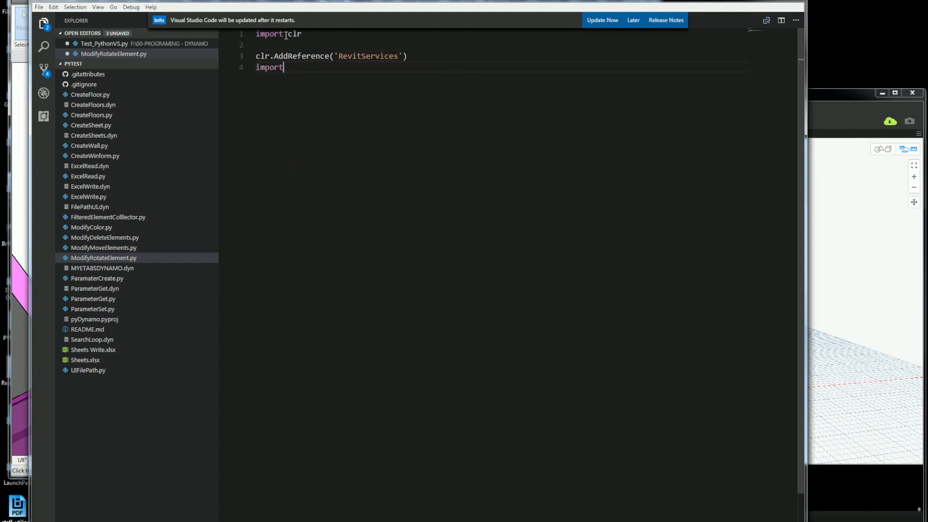
{"action": "type", "text": "RevitServices"}
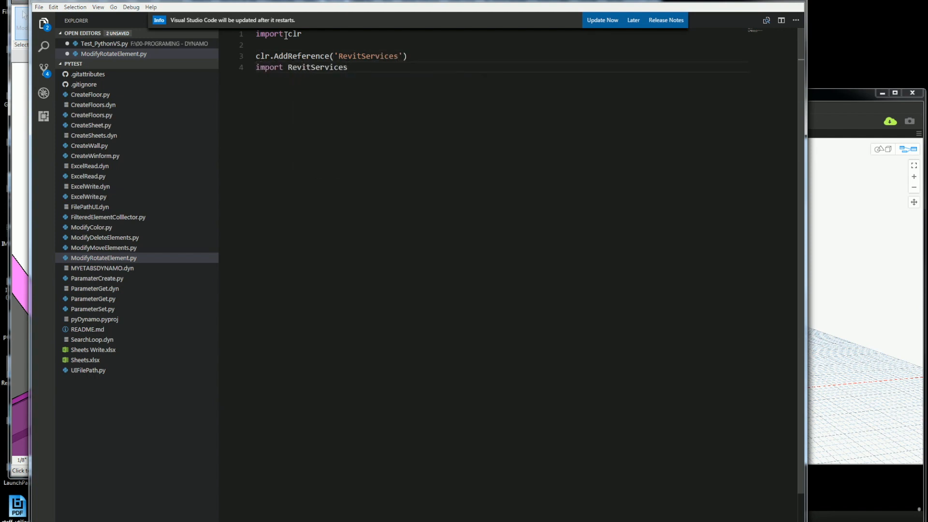
Import DocumentManager from RevitServices.Persistence and TransactionManager from RevitServices.Transactions, then begin the RevitNodes reference
{"action": "type", "text": "from"}
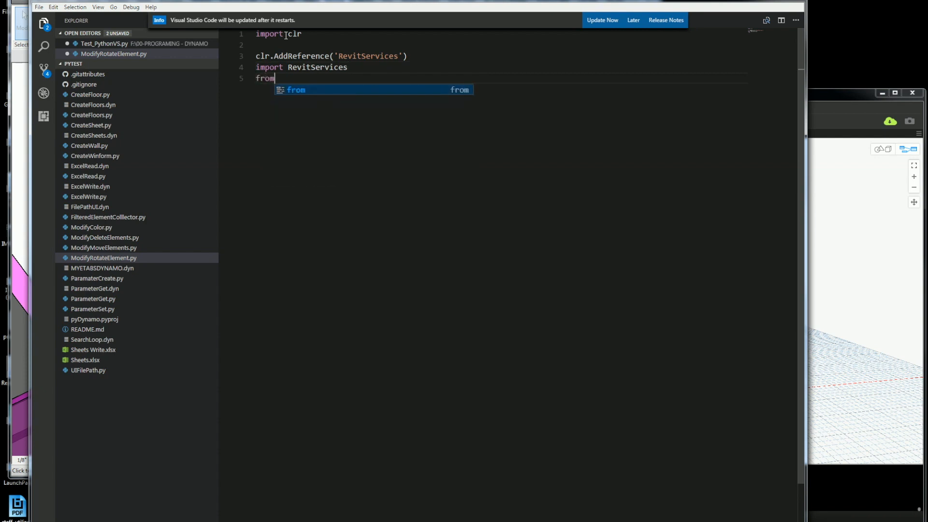
{"action": "type", "text": "rev"}
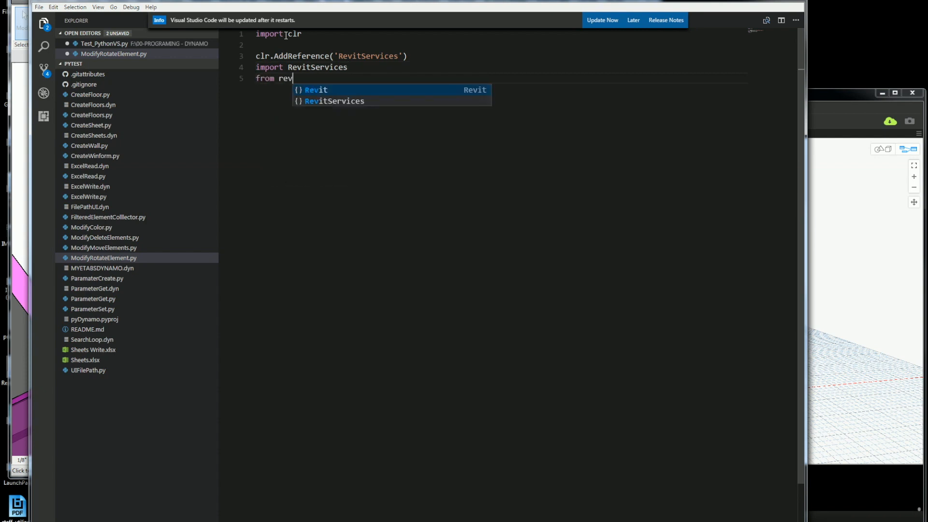
{"action": "type", "text": "itServices.persistence import DocumentManager"}
{"action": "type", "text": "from Revit"}
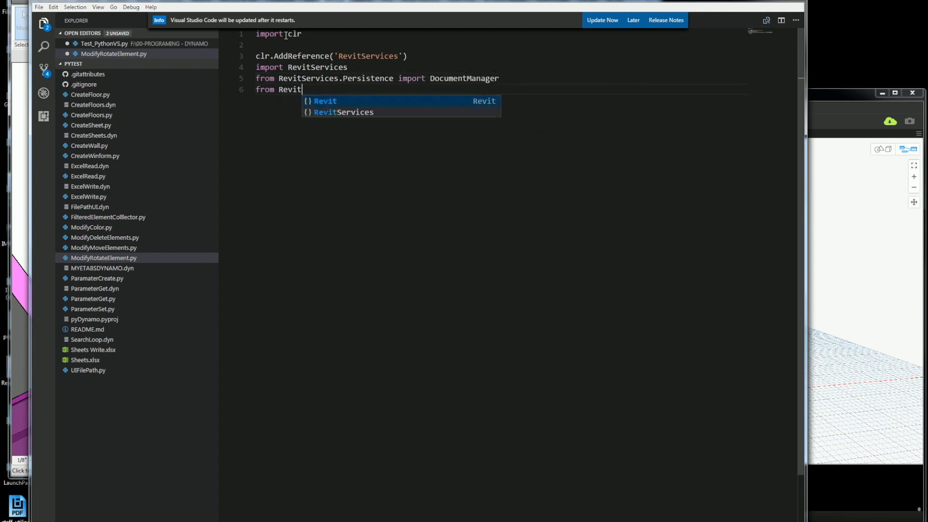
{"action": "type", "text": "Services.Threading"}
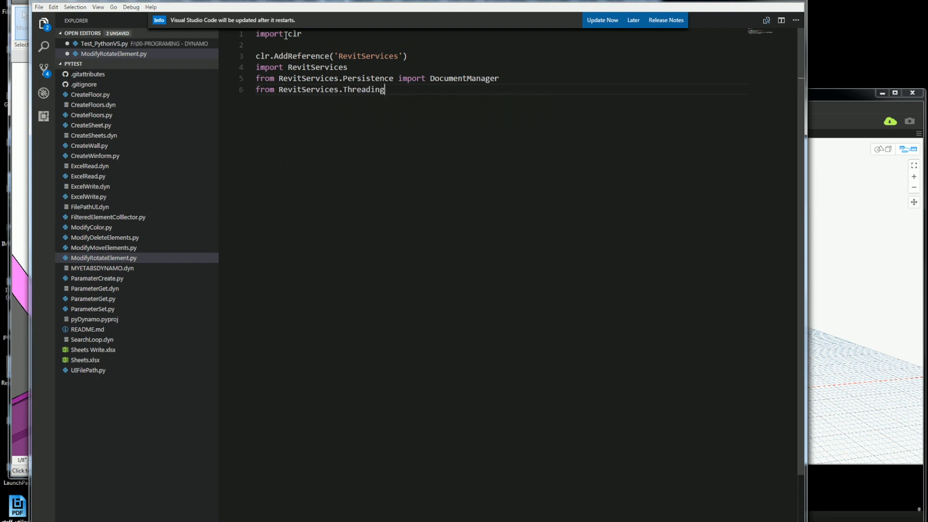
{"action": "type", "text": "Transactions"}
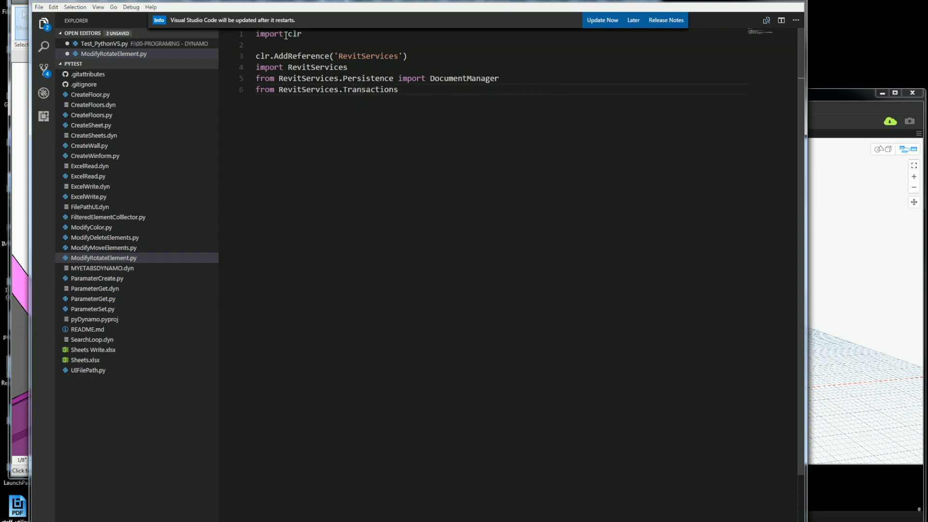
{"action": "type", "text": "import transactionManager"}
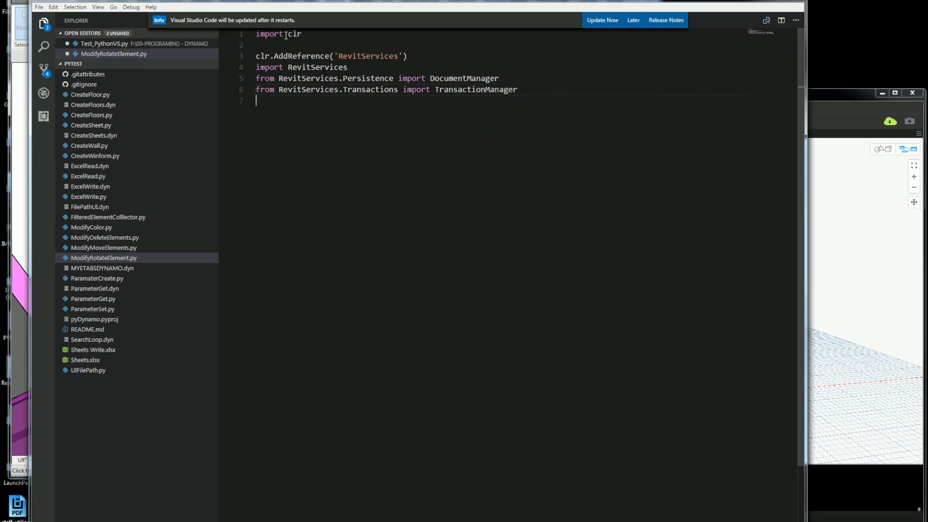
{"action": "type", "text": "clr.AddReference(\"RevitNodes"}
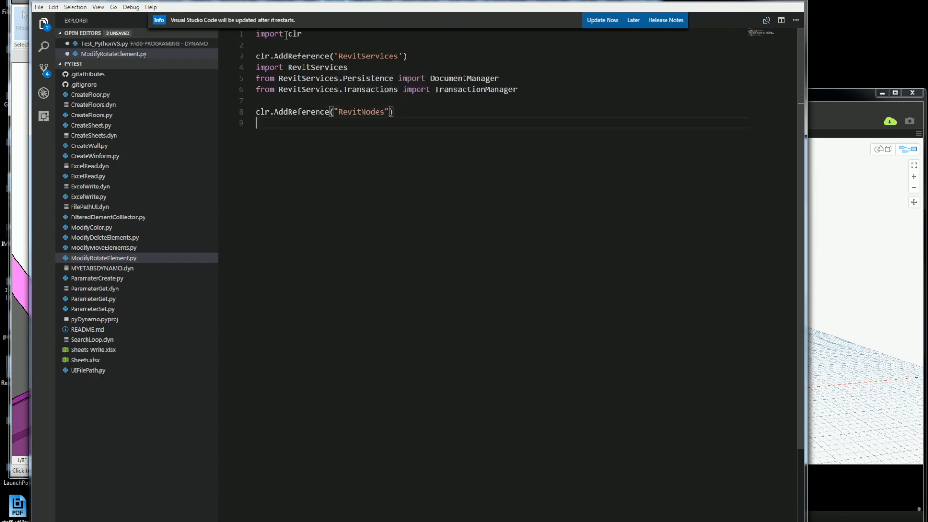
Write import Revit with clr.ImportExtensions for Revit.Elements and Revit.GeometryConversion, then begin the RevitAPI reference
{"action": "type", "text": "import Revit"}
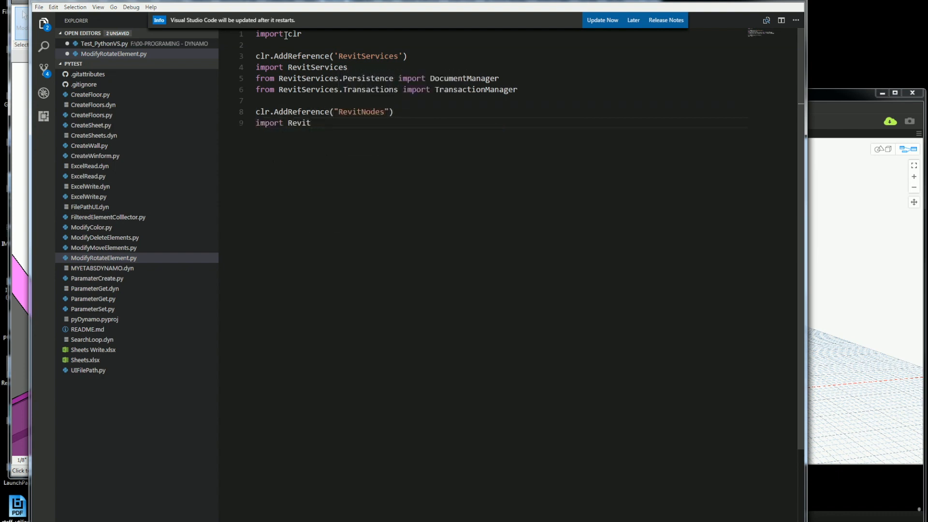
{"action": "type", "text": "clr.ImportExtensions"}
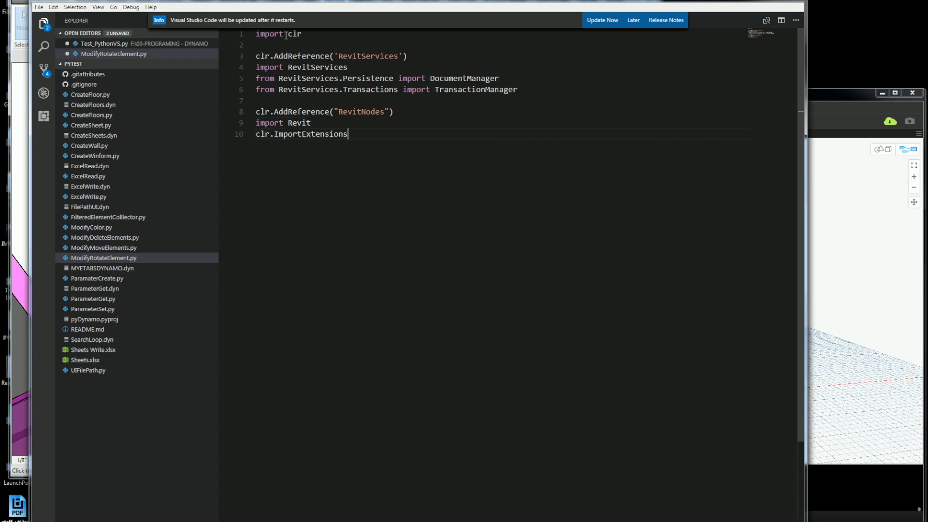
{"action": "type", "text": "(Revit.Elements"}
{"action": "type", "text": "clr."}
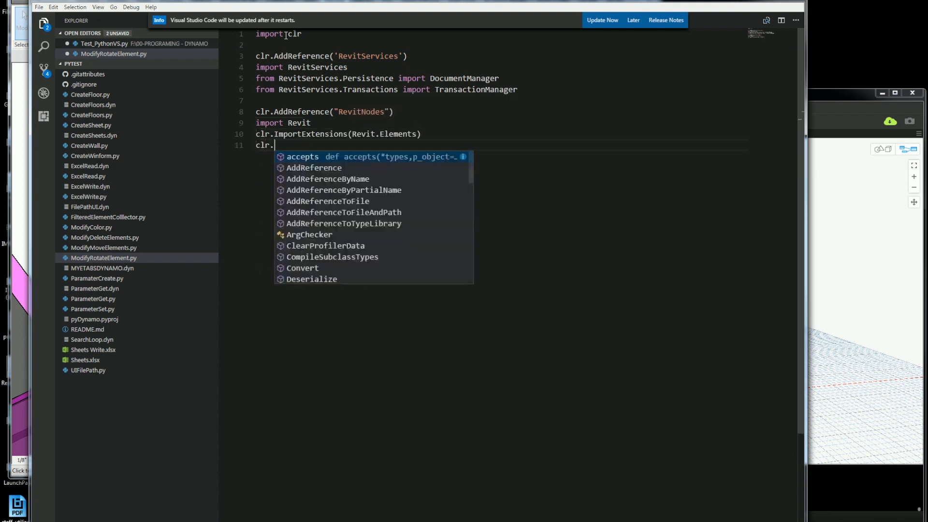
{"action": "type", "text": "ImportExtensions"}
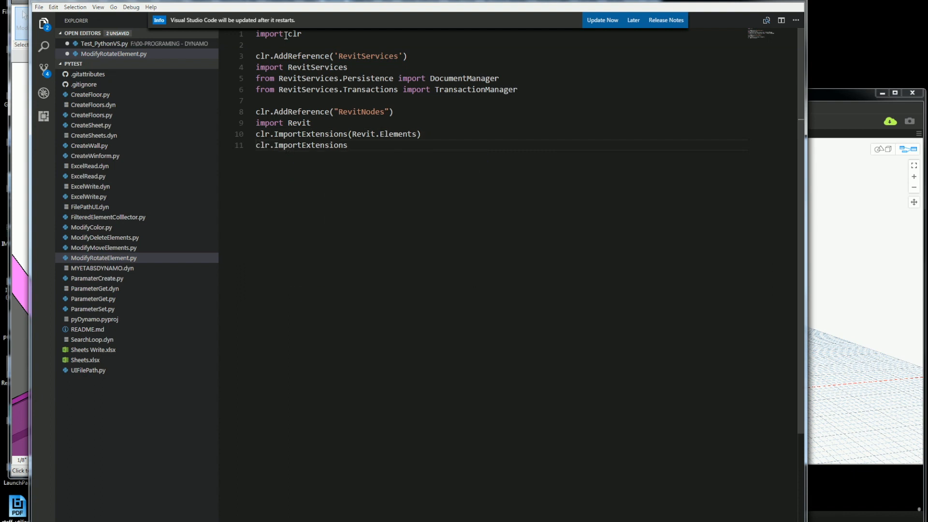
{"action": "type", "text": "(Revit.GeometryConversion"}
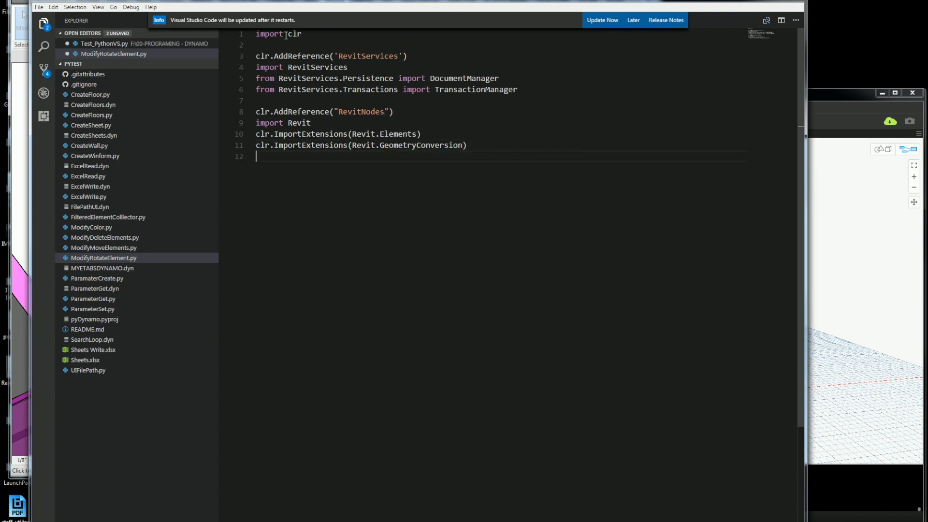
{"action": "type", "text": "clr.Addr"}
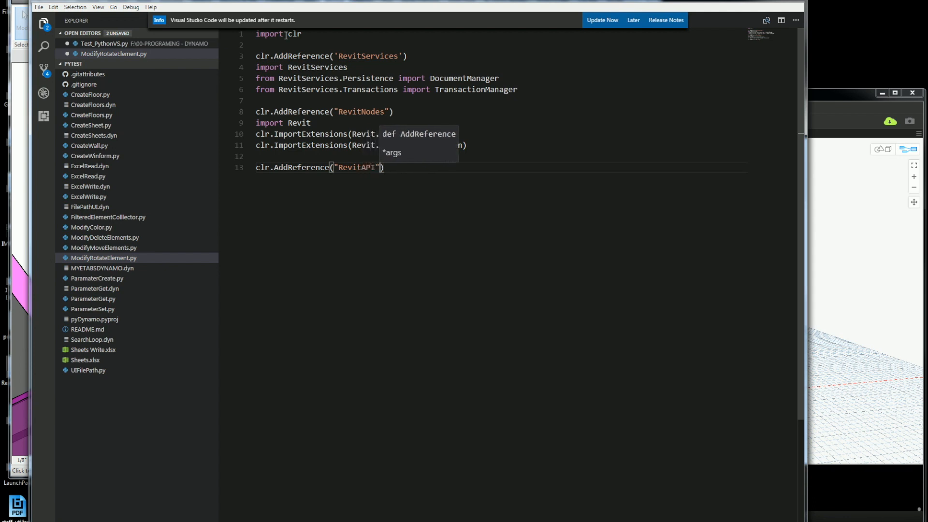
Import Autodesk.Revit.DB and everything from it into the script
{"action": "type", "text": "import Au"}
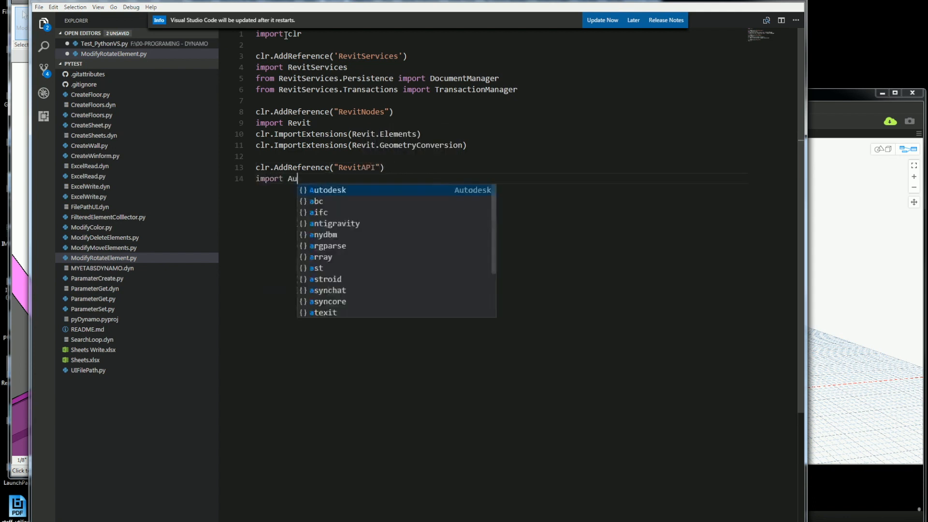
{"action": "type", "text": "Autodesk"}
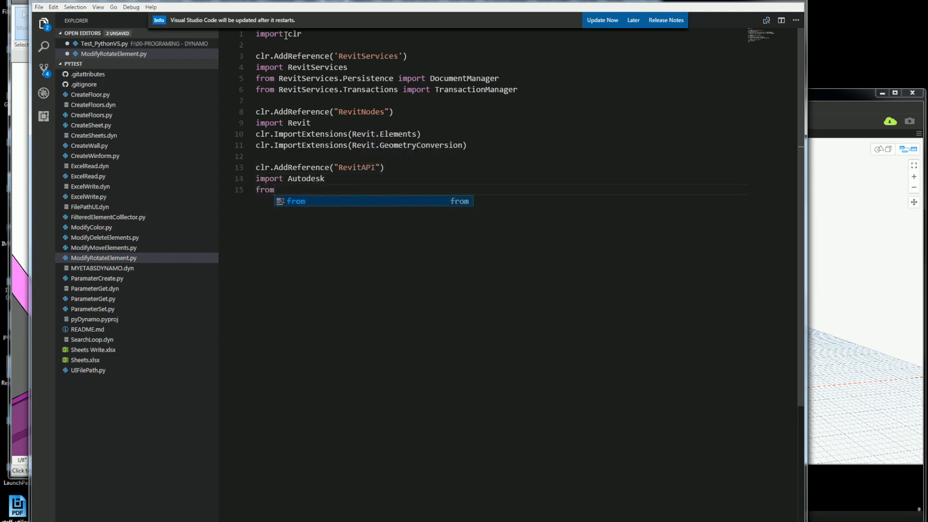
{"action": "type", "text": "Autodesk."}
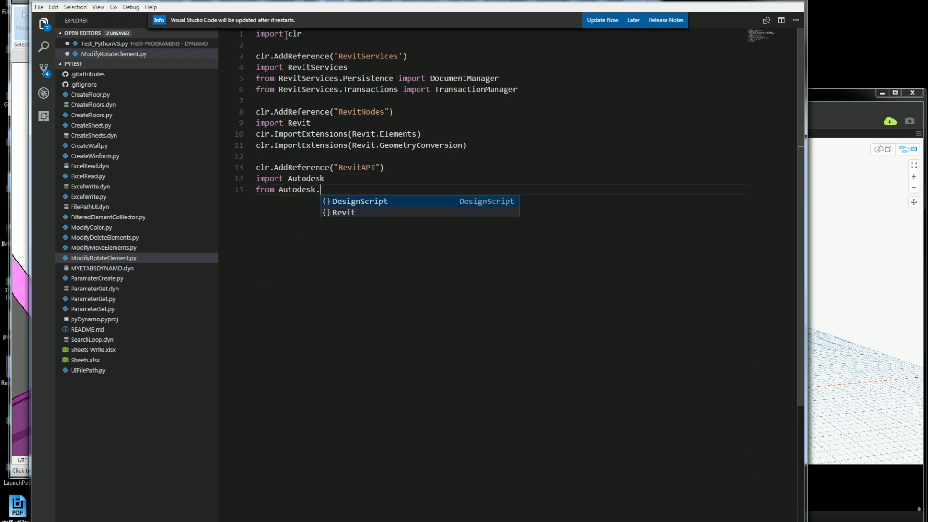
{"action": "type", "text": "Revit.DB"}
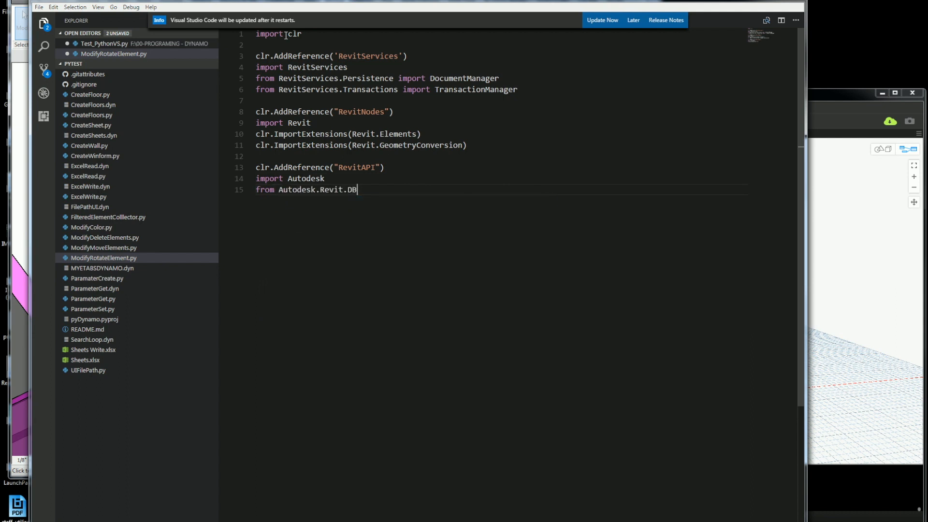
{"action": "type", "text": "import *"}
{"action": "type", "text": "doc ="}
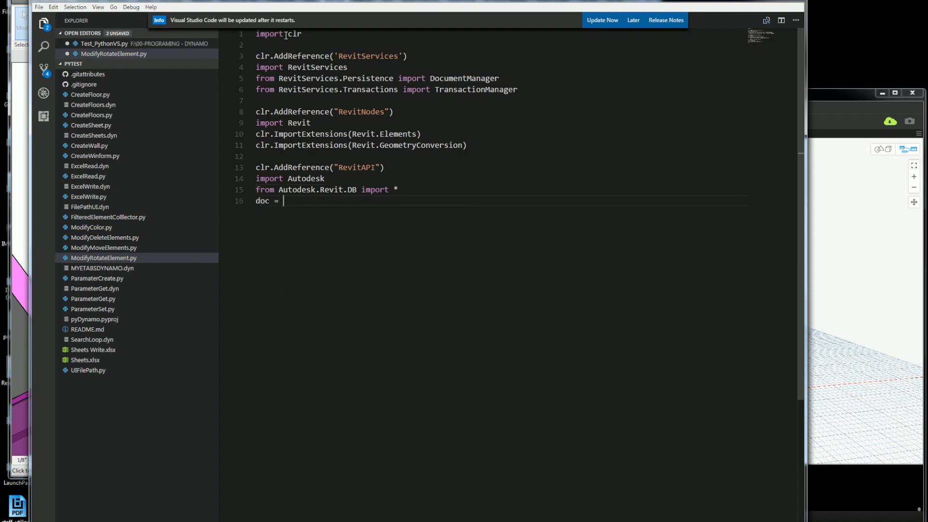
Store DocumentManager.Instance.CurrentDBDocument in doc and begin the System reference
{"action": "type", "text": "DocumentManager.in"}
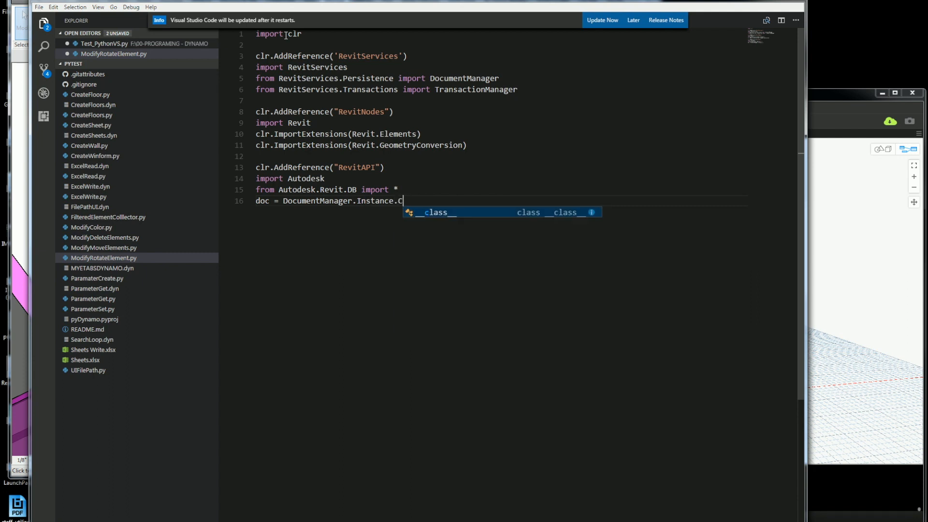
{"action": "type", "text": "urrentDBD"}
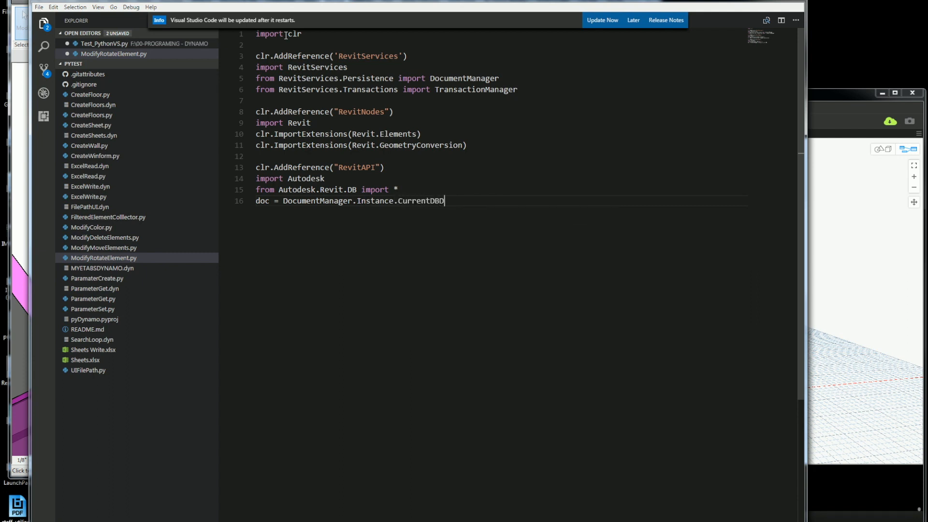
{"action": "type", "text": "ocument"}
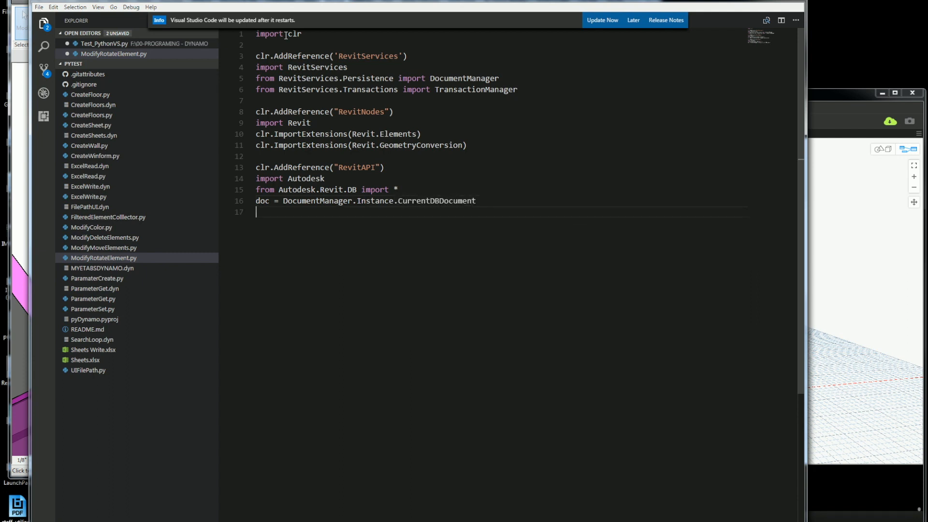
{"action": "type", "text": "clr.addReference(\"Sysym"}
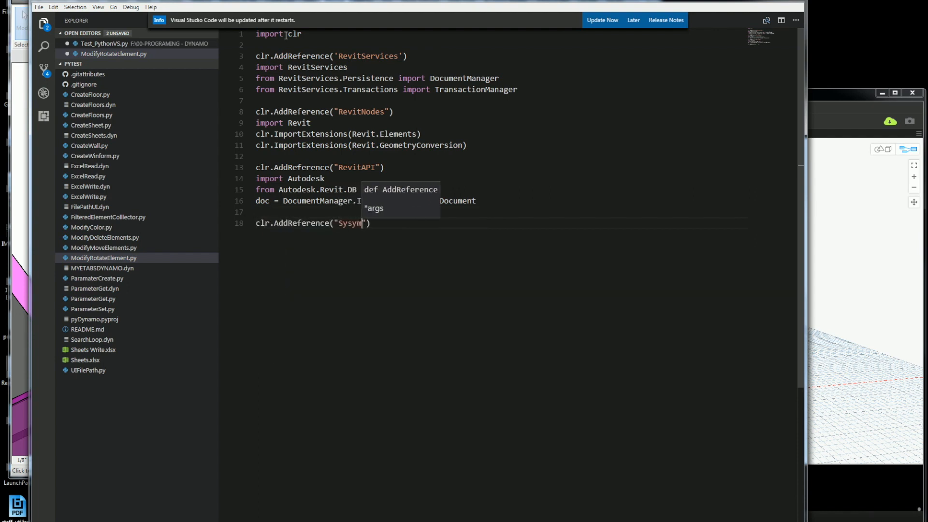
Finish clr.AddReference("System") and add from System.Collections.Generic import *
{"action": "type", "text": "em"}
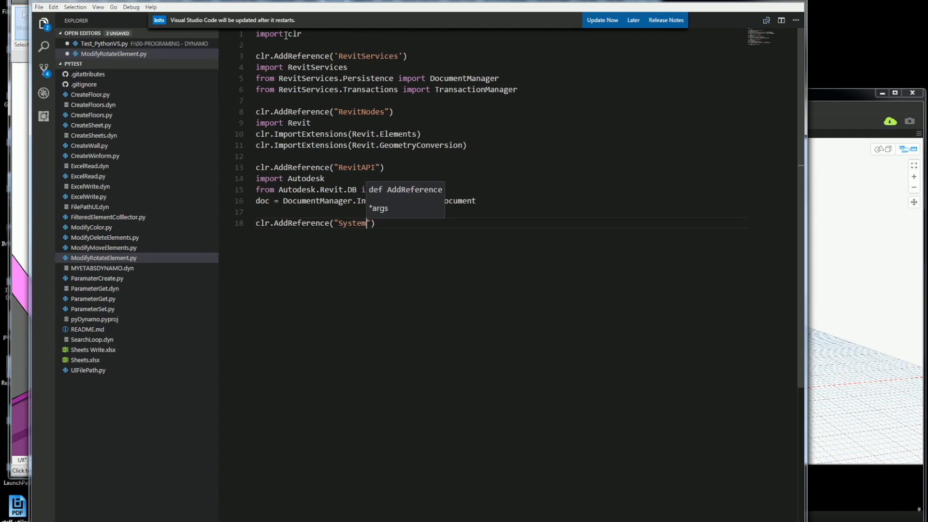
{"action": "type", "text": "from System.Collections.Generic import"}
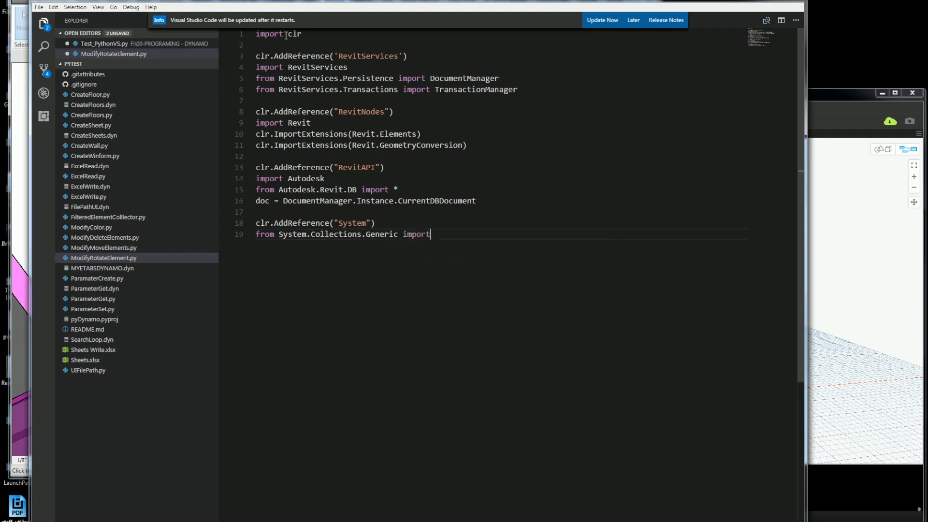
{"action": "type", "text": "*"}
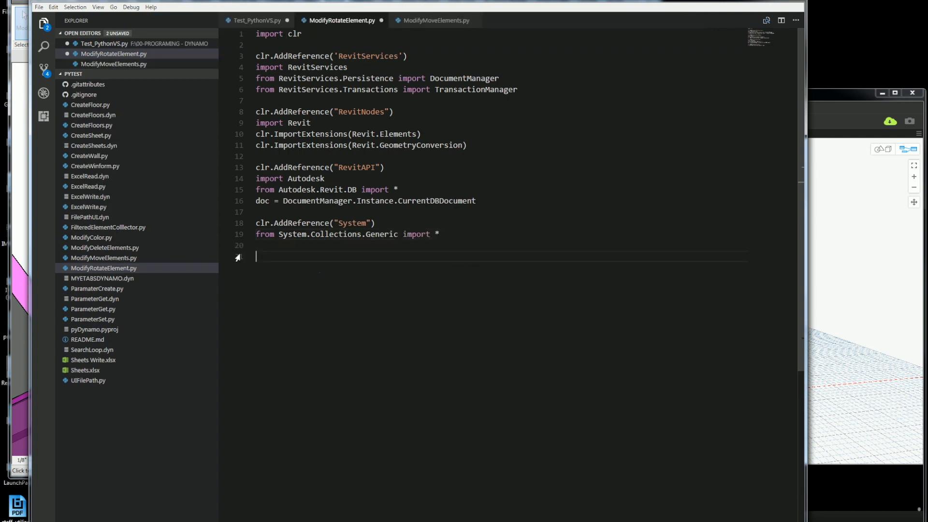
Write elements = UnwrapElement(IN[0]) to read the unwrapped input elements
{"action": "type", "text": "elements ="}
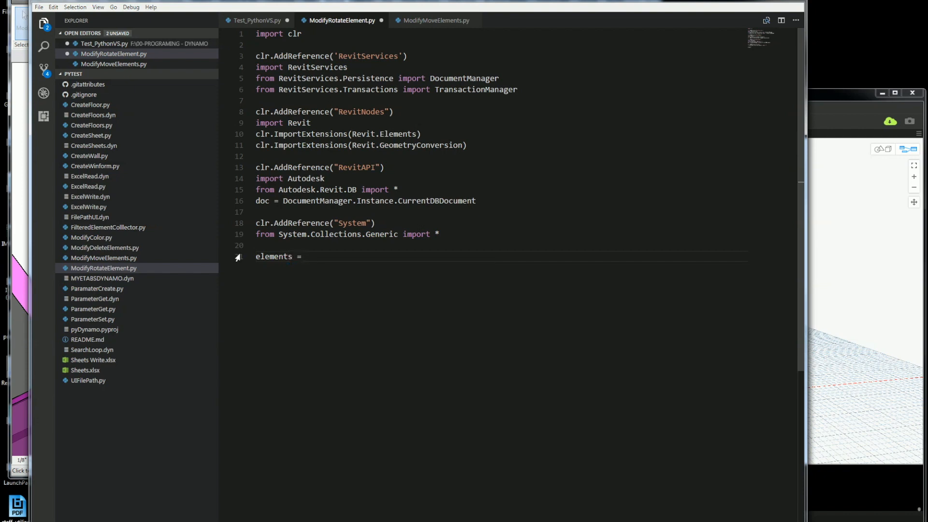
{"action": "type", "text": "Unw"}
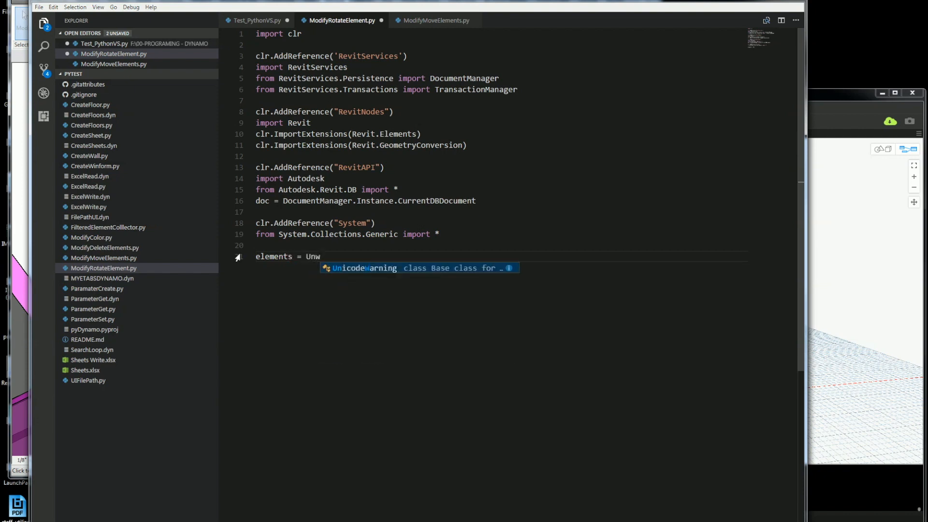
{"action": "type", "text": "rapE"}
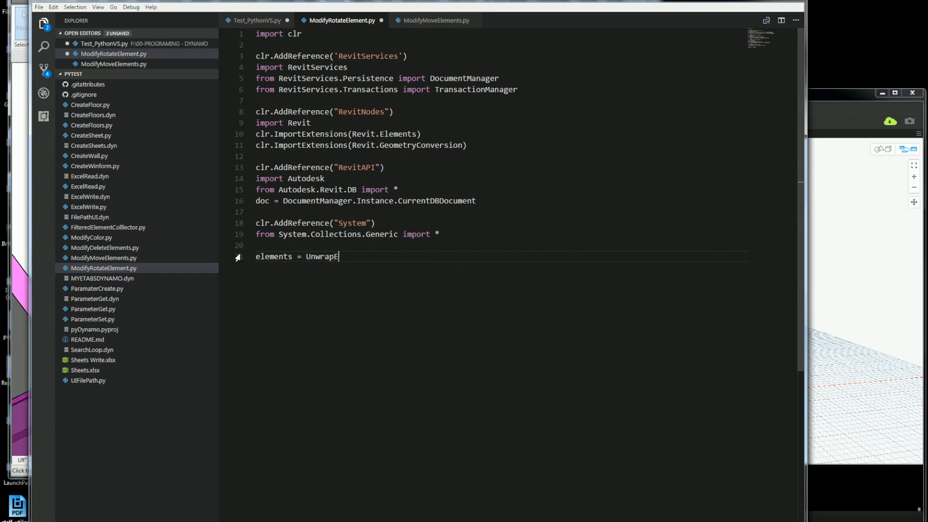
{"action": "key", "text": "backspace"}
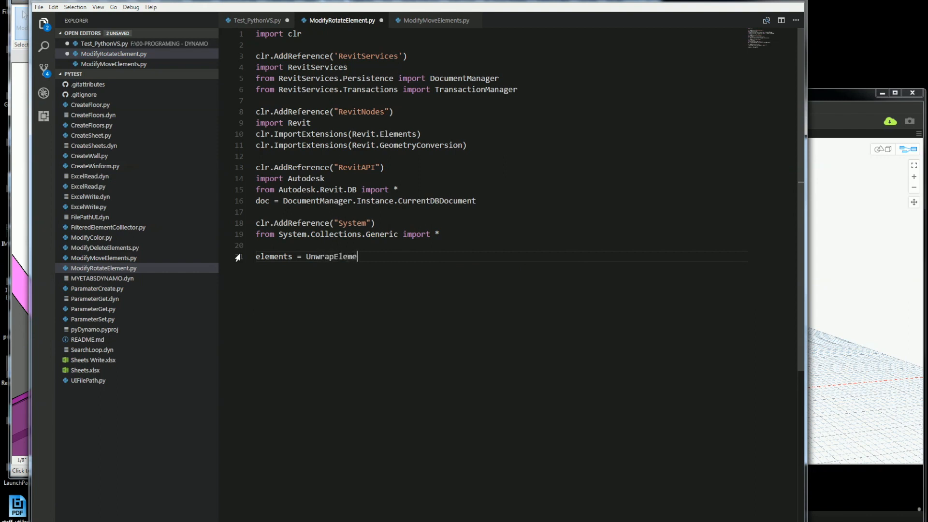
{"action": "type", "text": "nt("}
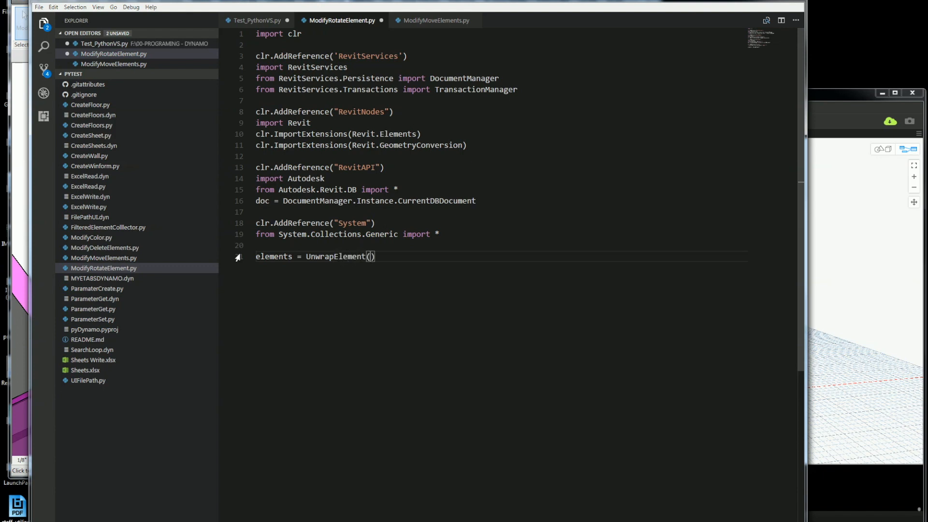
{"action": "type", "text": "IN"}
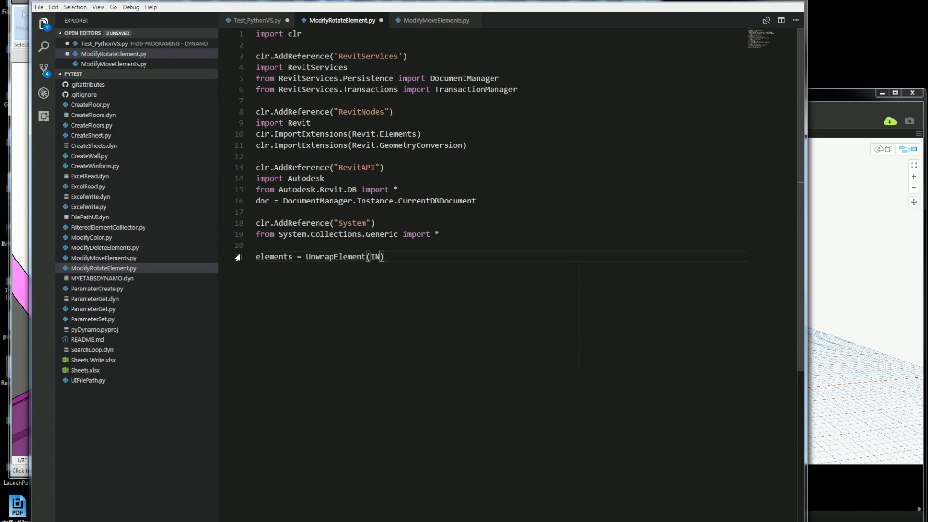
{"action": "type", "text": "[0]"}
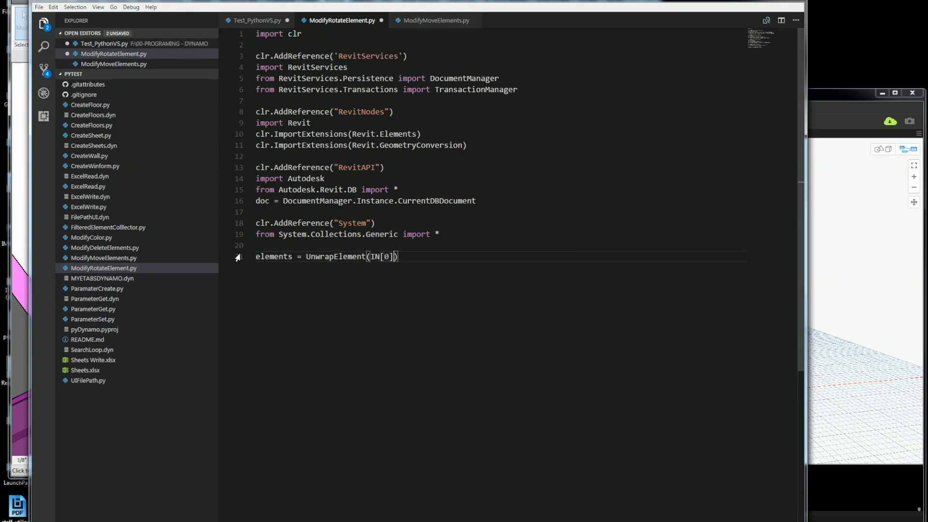
Write angle = IN[1] and begin the for loop over the elements
{"action": "type", "text": "an"}
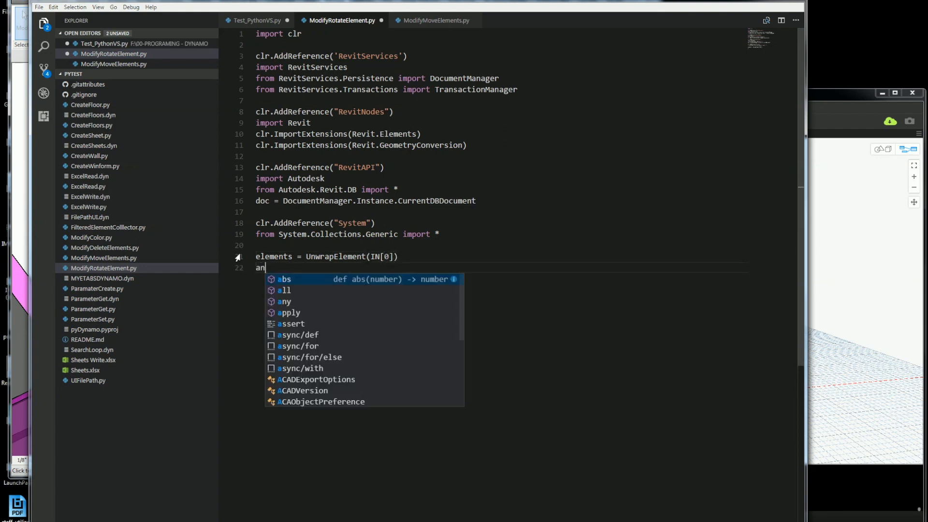
{"action": "type", "text": "gle ="}
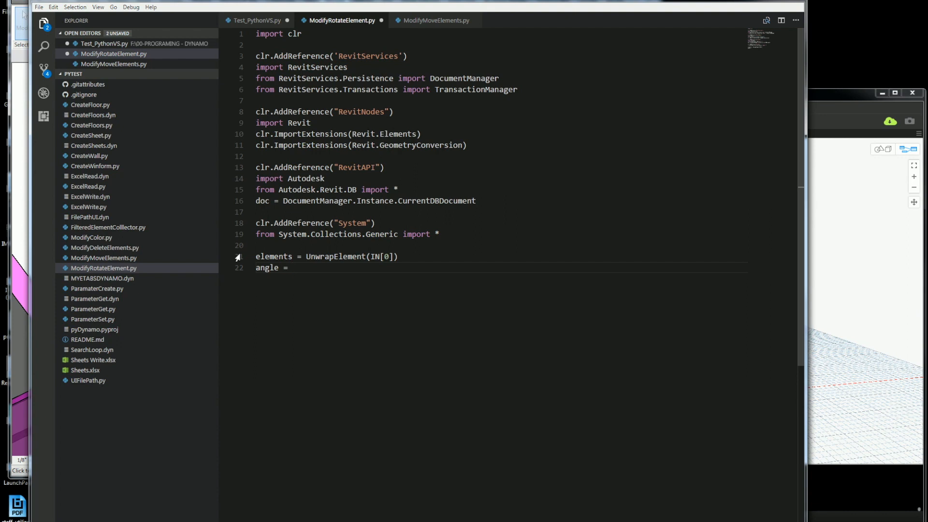
{"action": "type", "text": "IN"}
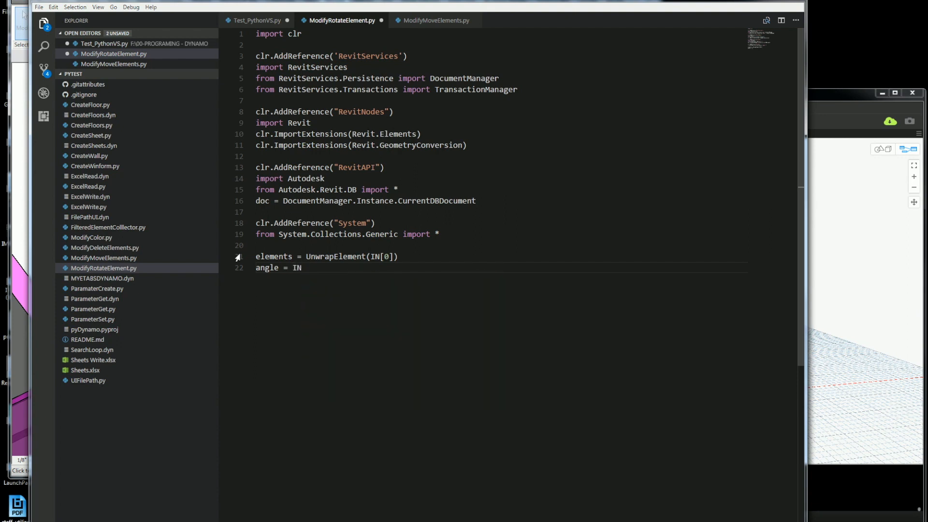
{"action": "type", "text": "[]"}
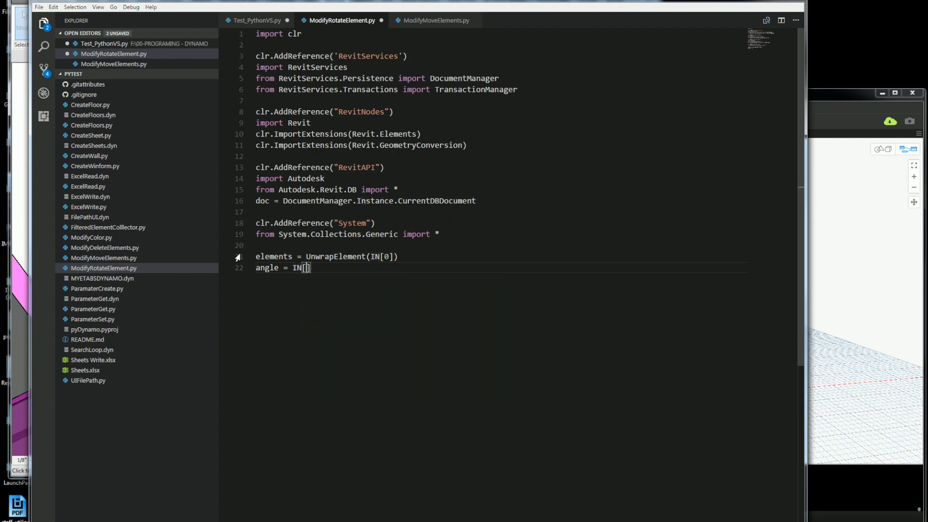
{"action": "type", "text": "1"}
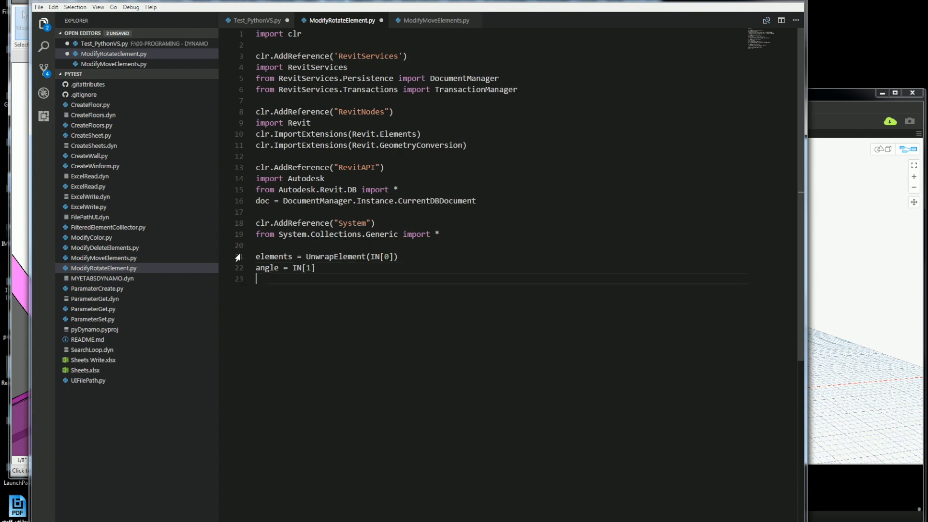
{"action": "type", "text": "for"}
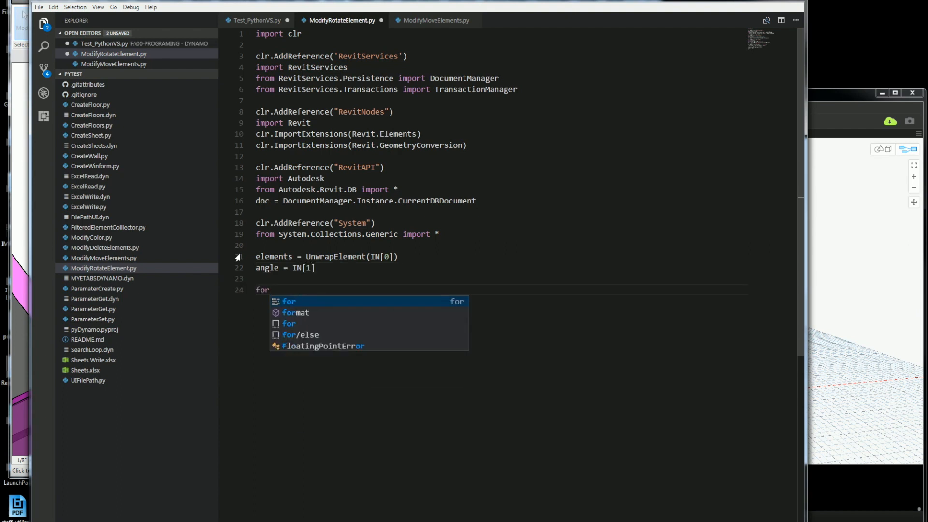
Complete the loop header as for el in elements:
{"action": "key", "text": "Escape"}
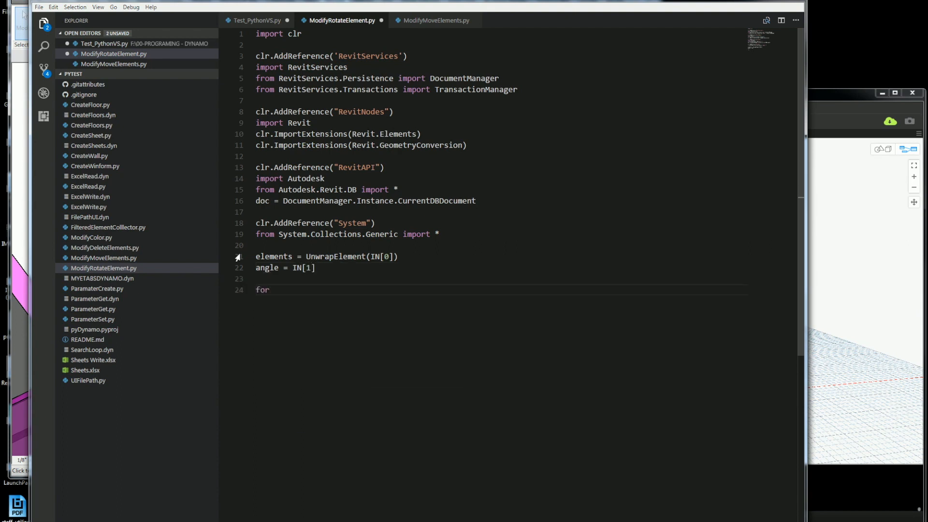
{"action": "type", "text": "el"}
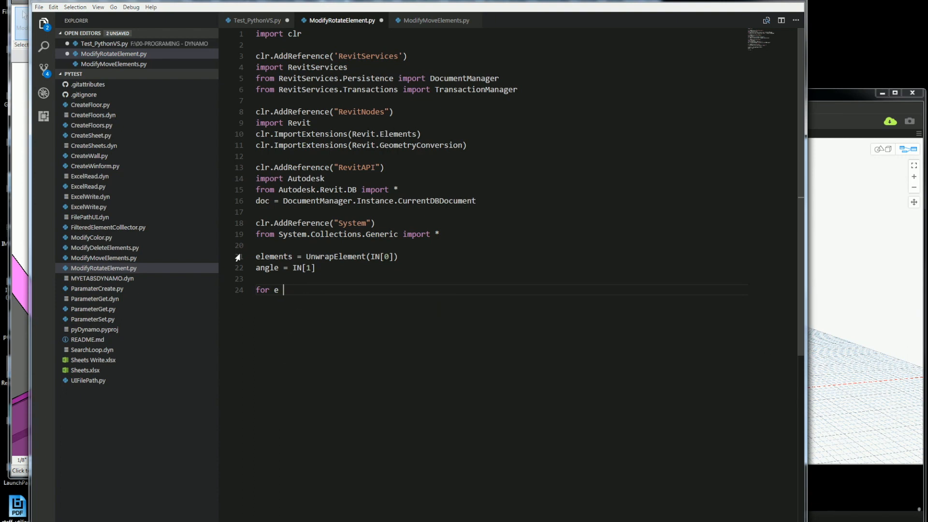
{"action": "type", "text": "in eleme"}
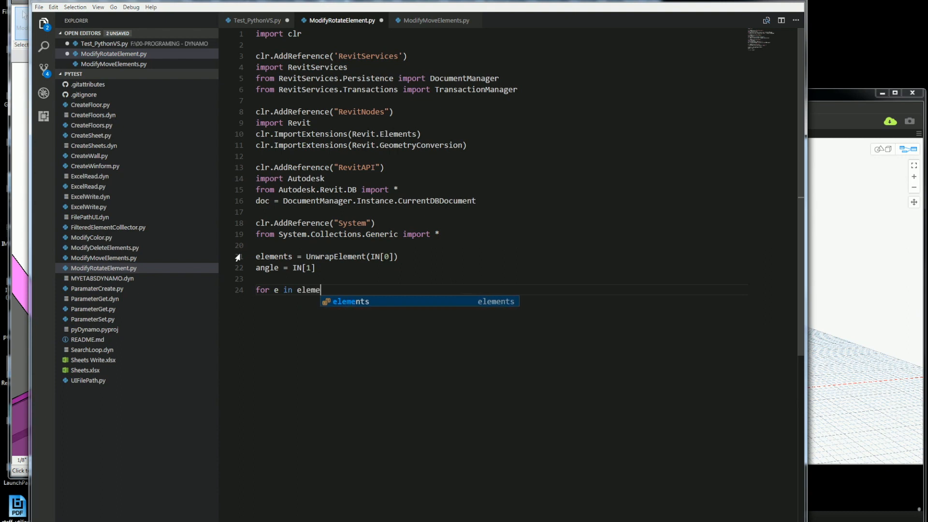
{"action": "key", "text": "Tab"}
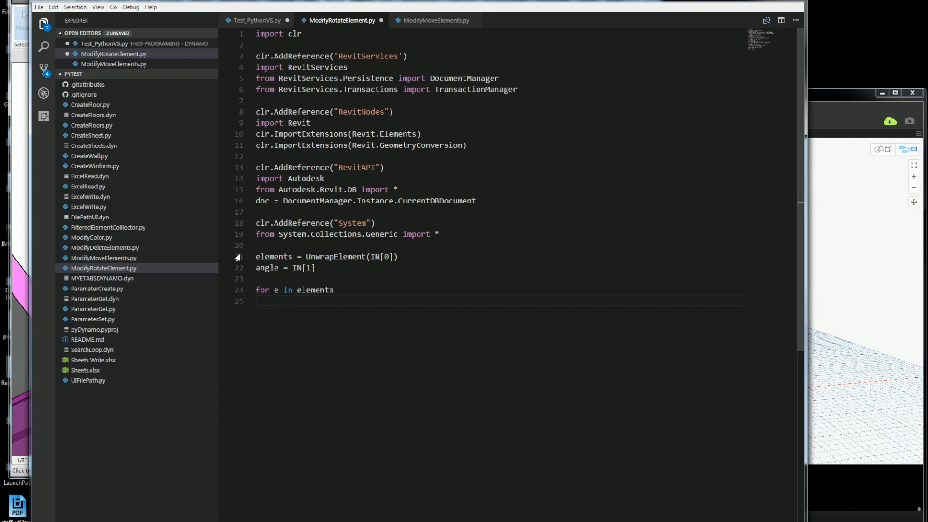
{"action": "type", "text": ":"}
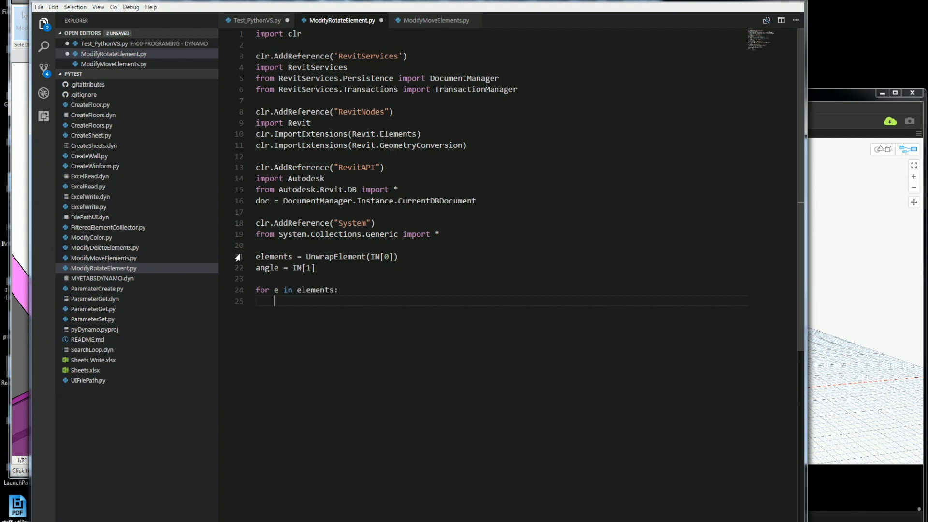
Inside the loop store e.Location.Point in ref_location and begin the rot_axis variable
{"action": "type", "text": "ref"}
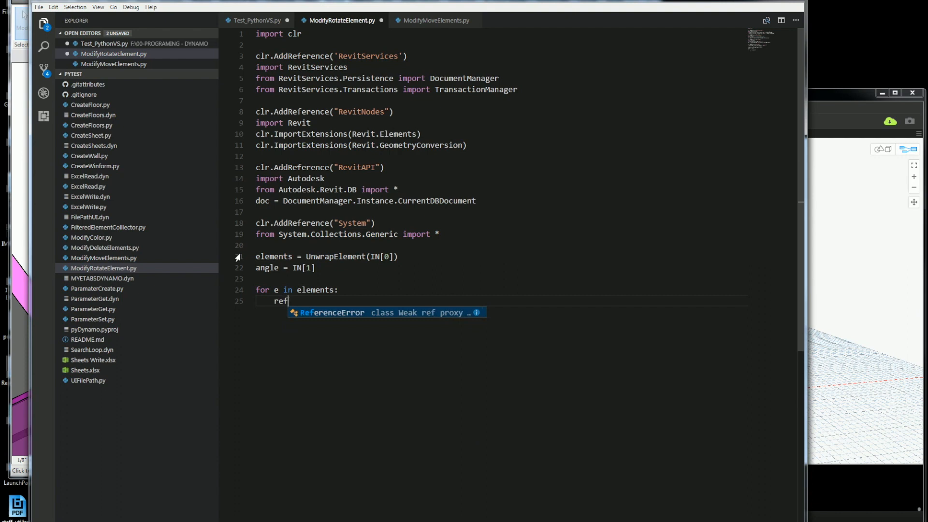
{"action": "type", "text": "_loa"}
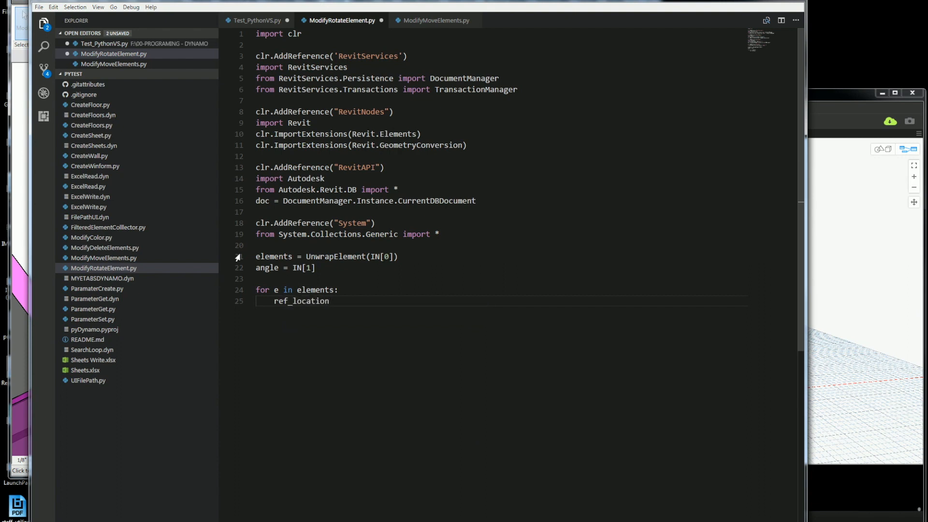
{"action": "type", "text": "= e."}
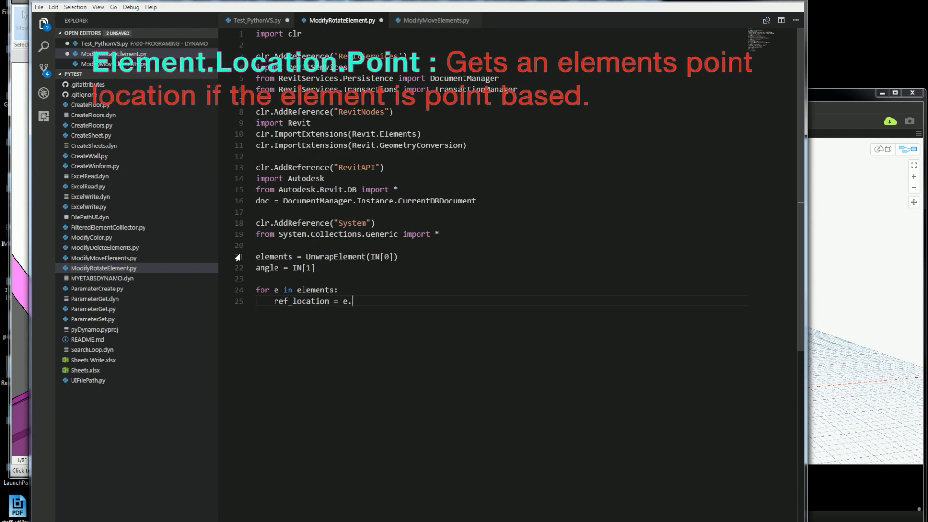
{"action": "type", "text": "Location"}
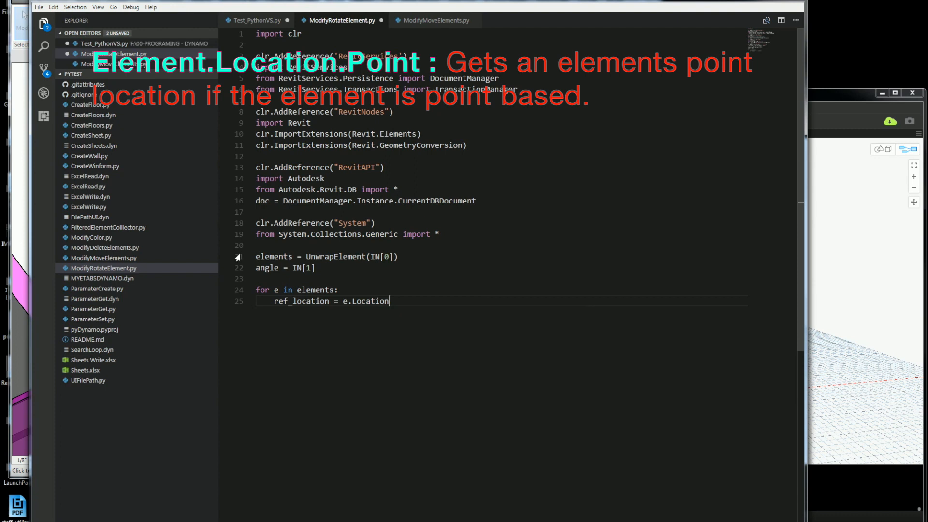
{"action": "type", "text": ".Point"}
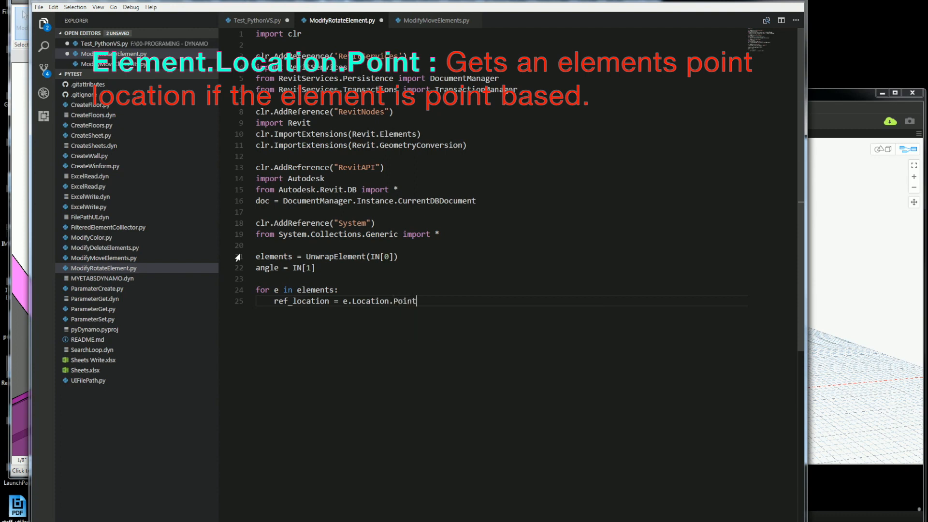
{"action": "type", "text": "rot_A"}
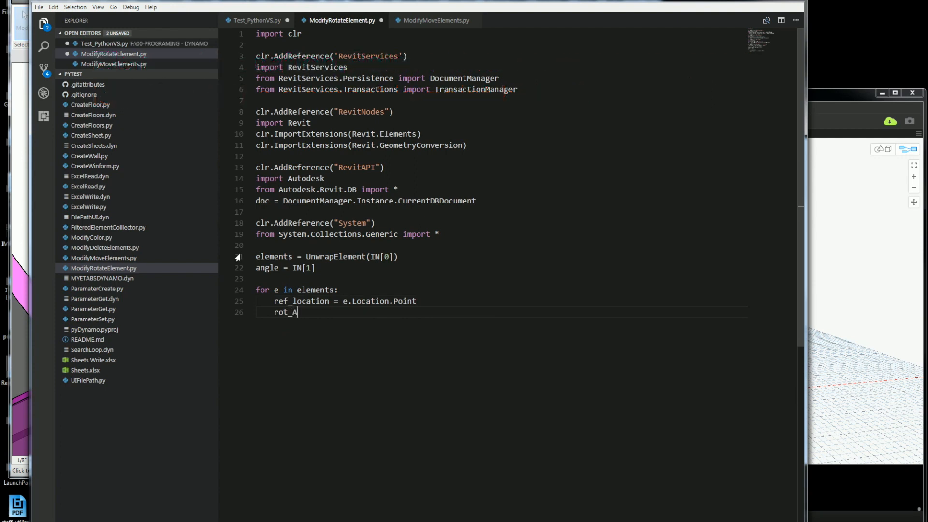
Start rot_axis = Line.CreateBound(ref_location, XYZ( for the rotation axis
{"action": "type", "text": "xis = Line."}
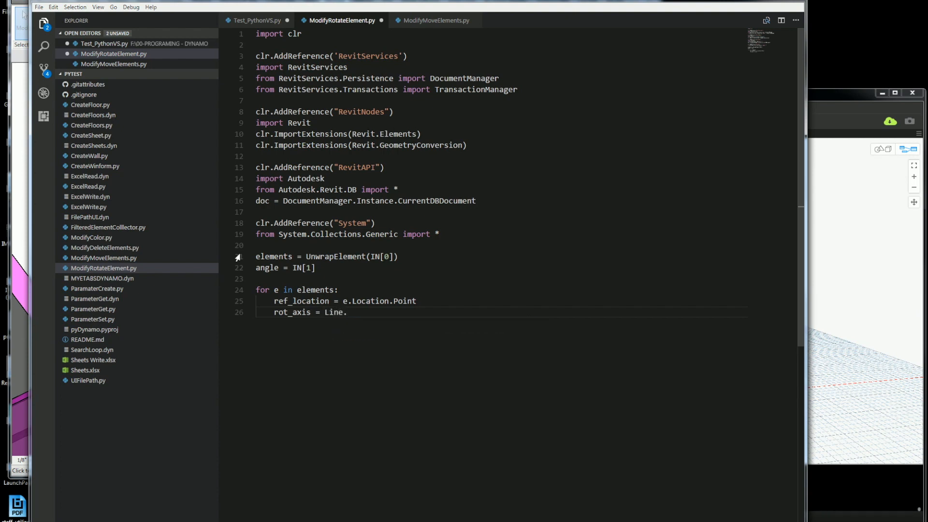
{"action": "type", "text": "CreateB"}
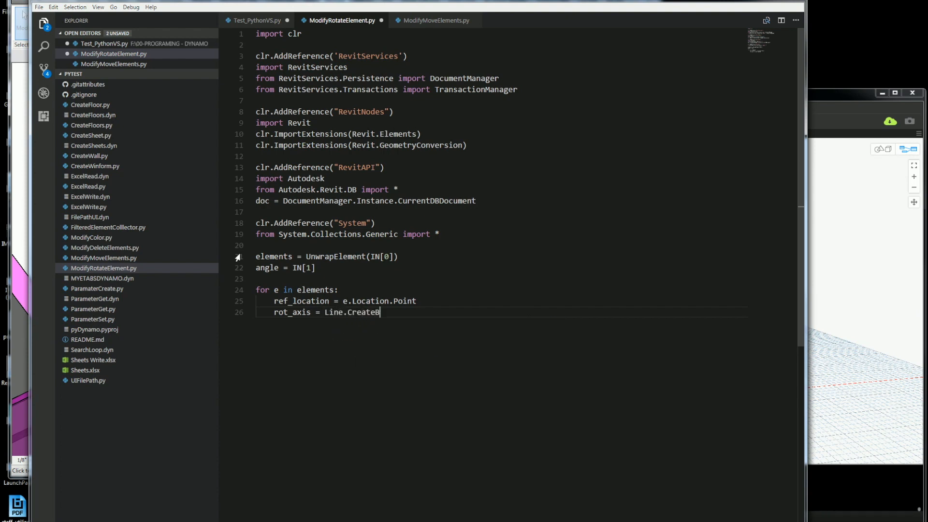
{"action": "type", "text": "ound()"}
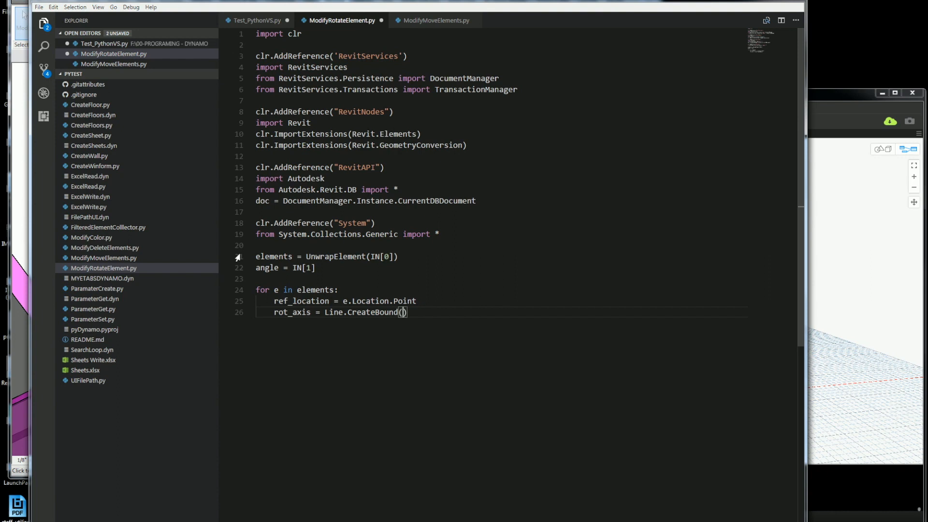
{"action": "type", "text": "ref_location"}
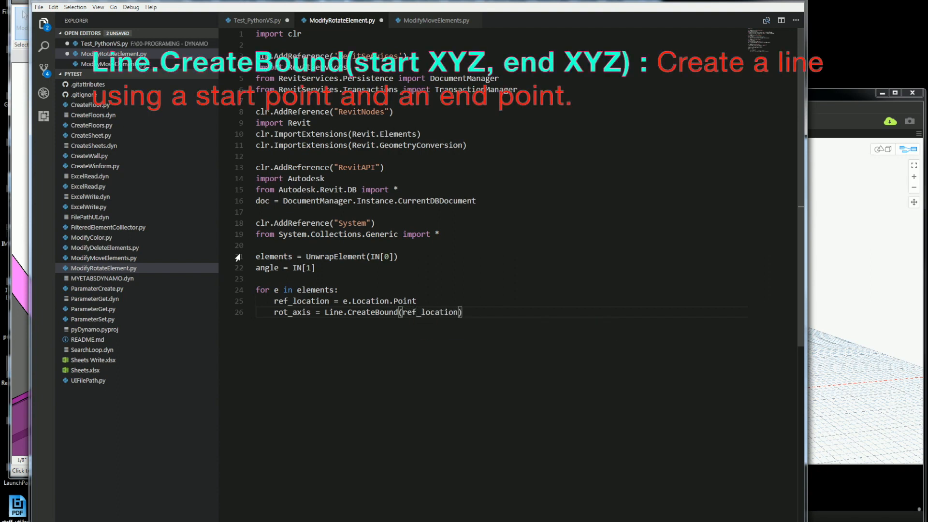
{"action": "type", "text": ", XYZ("}
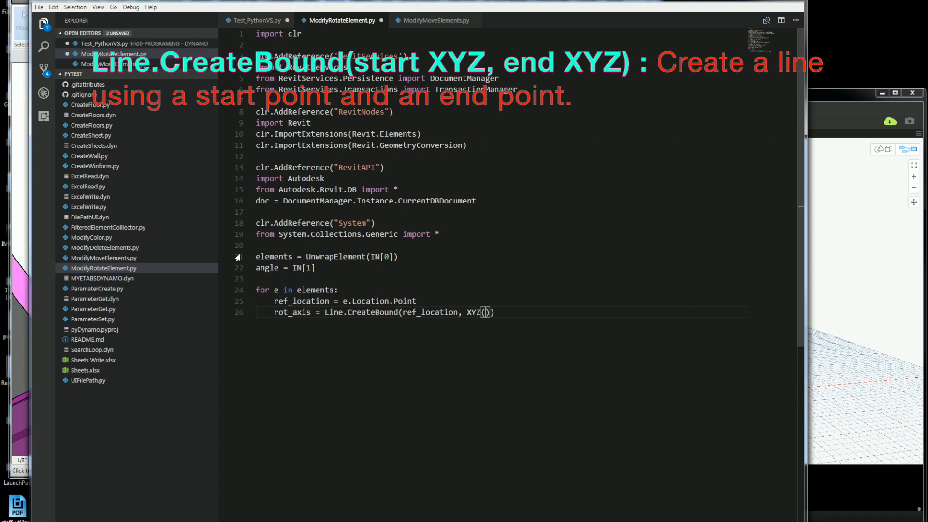
Finish the axis end point as XYZ(ref_location.X, ref_location.Y, ref_location.Z+1.0))
{"action": "type", "text": "relo"}
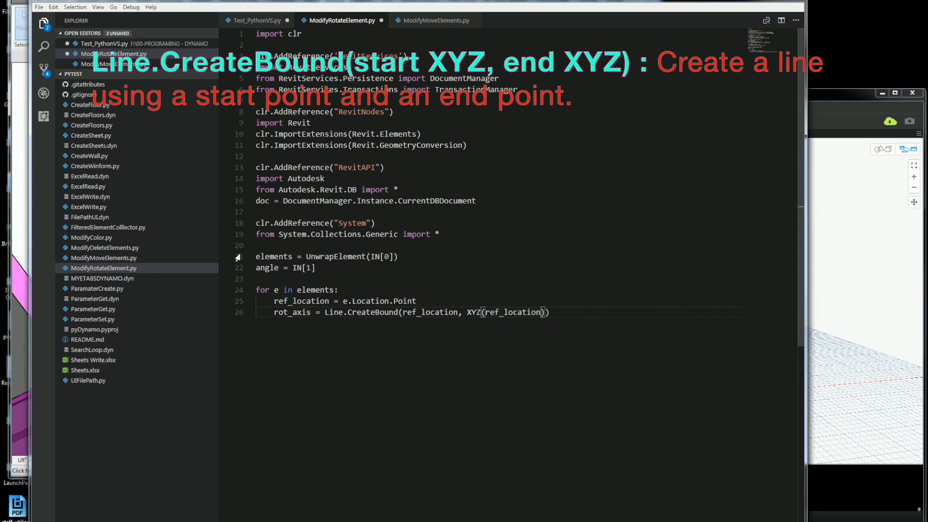
{"action": "type", "text": ".X"}
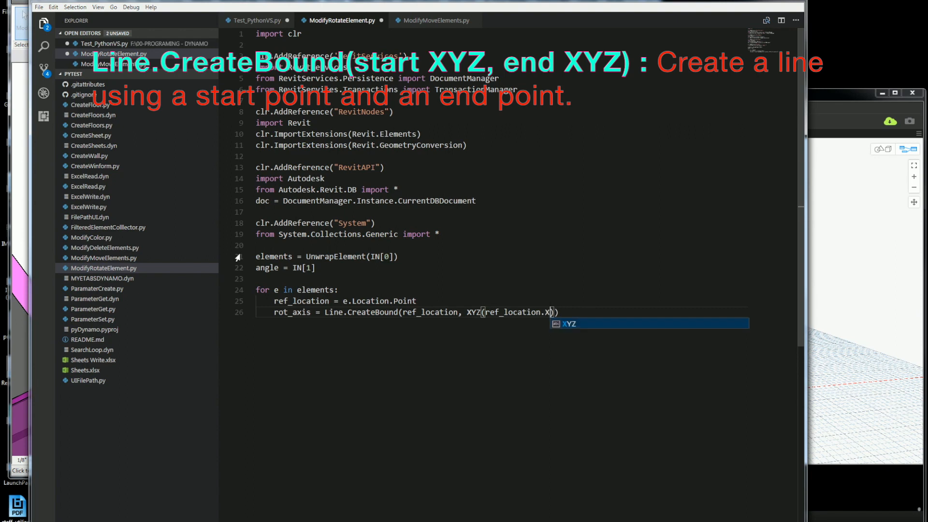
{"action": "type", "text": ","}
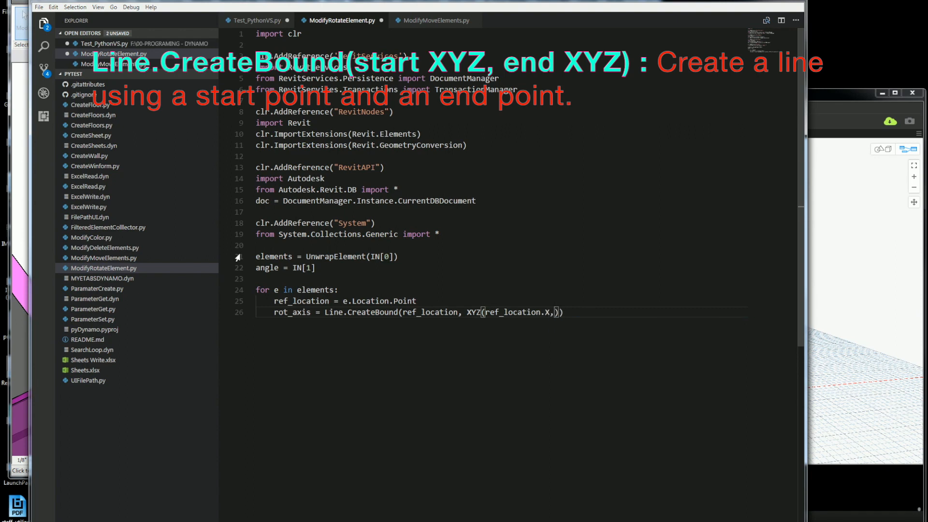
{"action": "type", "text": "ref_location"}
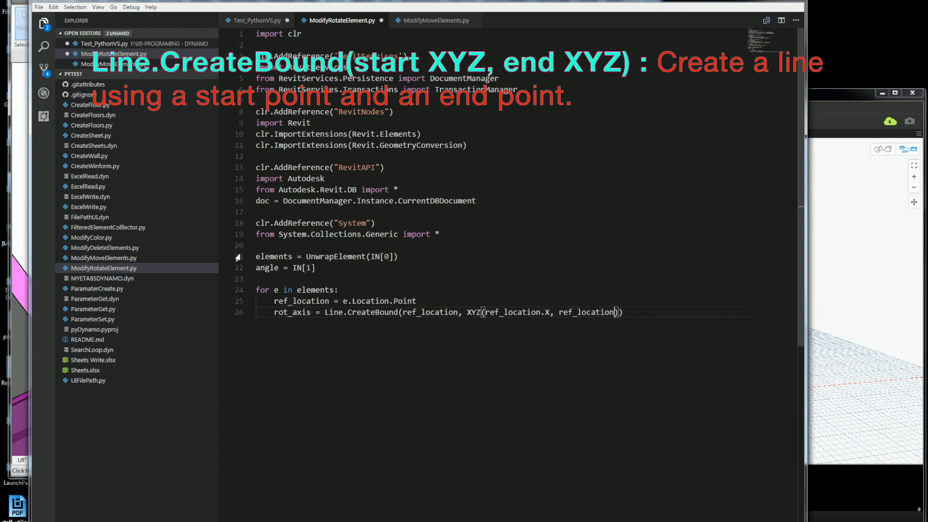
{"action": "type", "text": ".Y"}
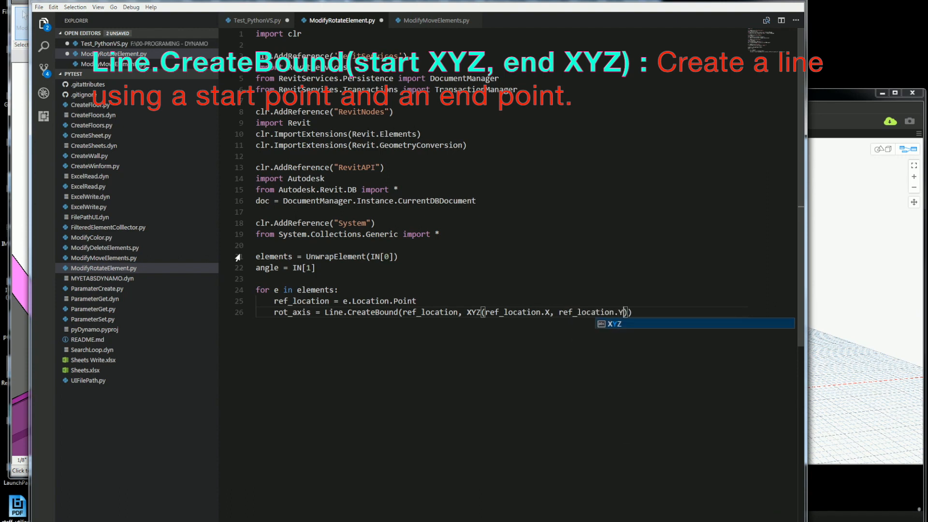
{"action": "type", "text": "ref_location>"}
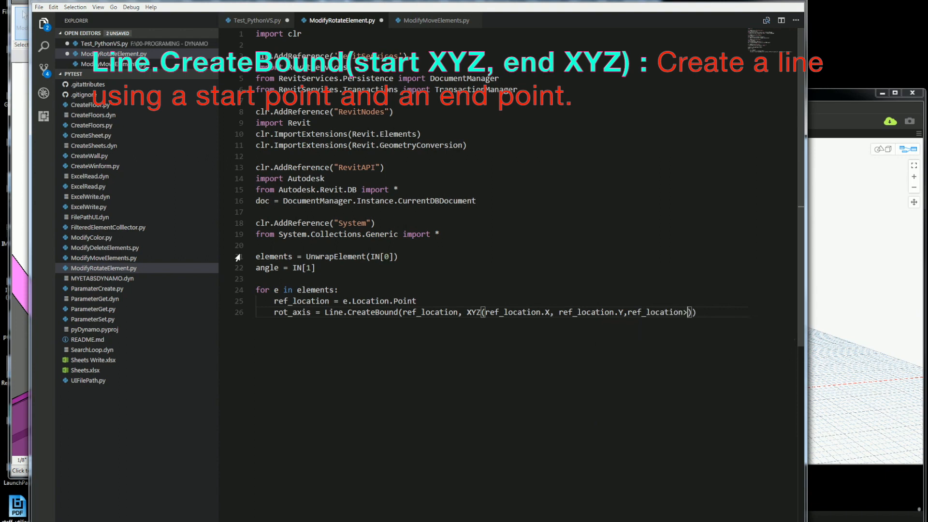
{"action": "type", "text": ".Z+"}
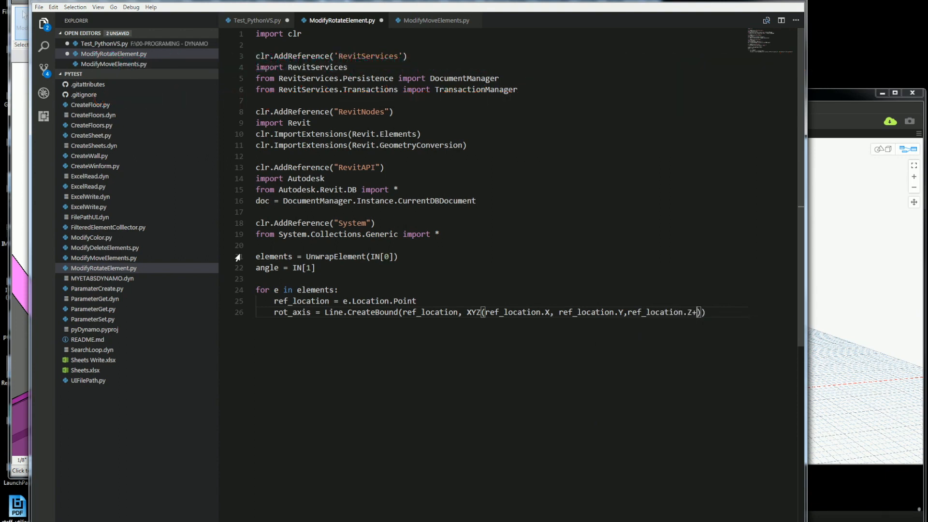
{"action": "type", "text": "1.0)"}
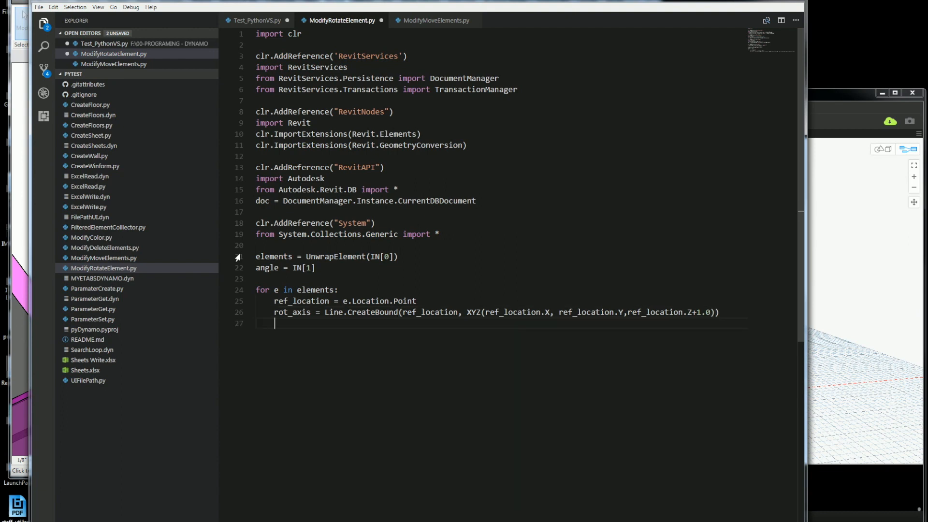
Write TransactionManager.Instance.EnsureInTransaction(doc) inside the loop
{"action": "type", "text": "TransactionManager"}
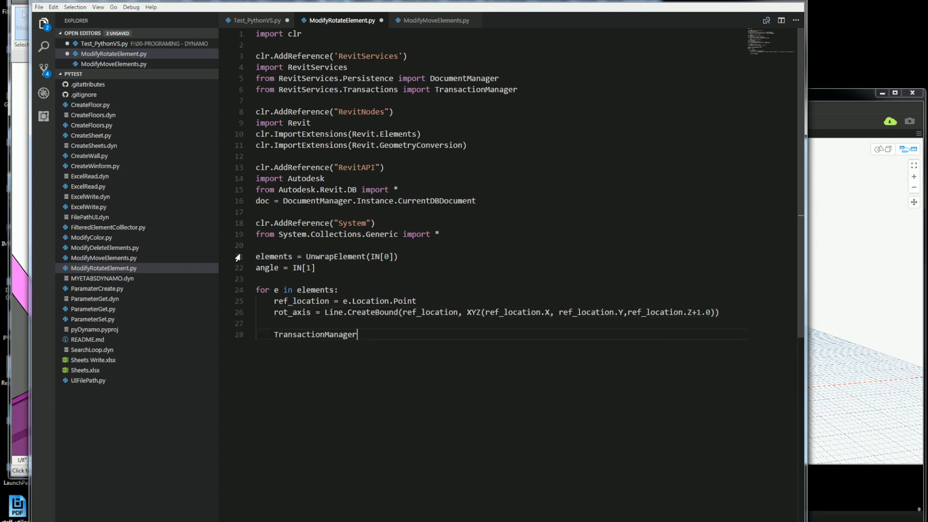
{"action": "type", "text": ".in"}
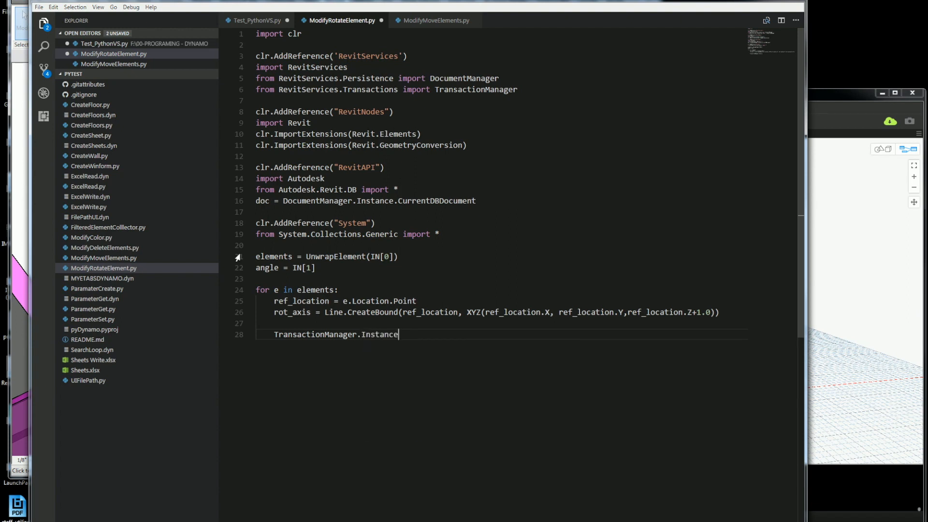
{"action": "type", "text": ".En"}
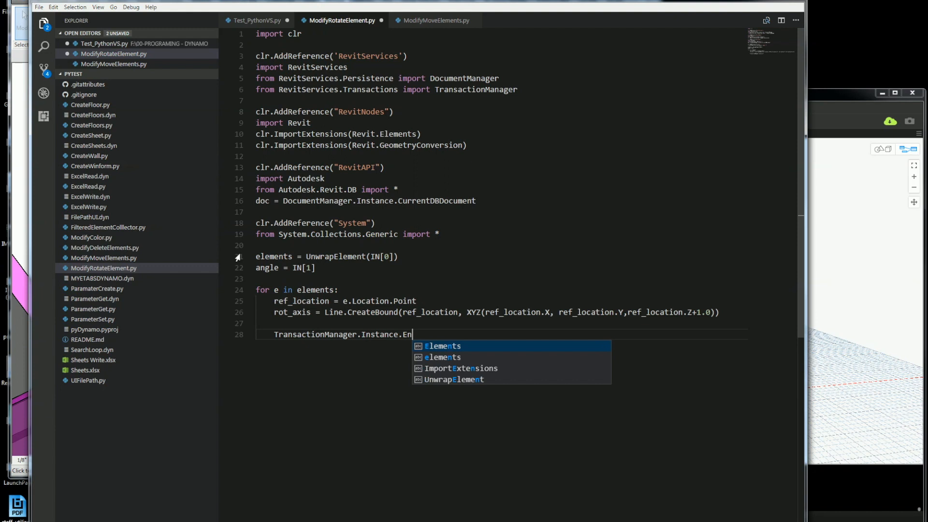
{"action": "type", "text": "sure"}
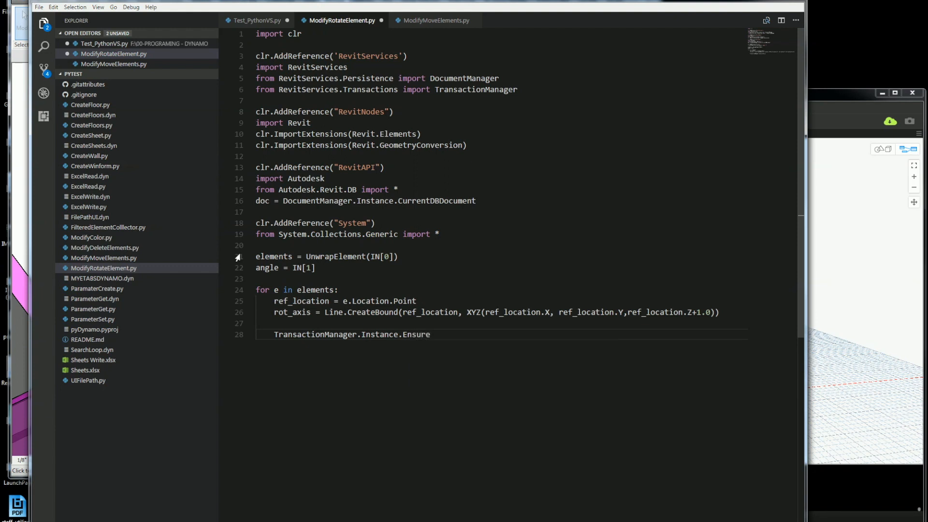
{"action": "type", "text": "In"}
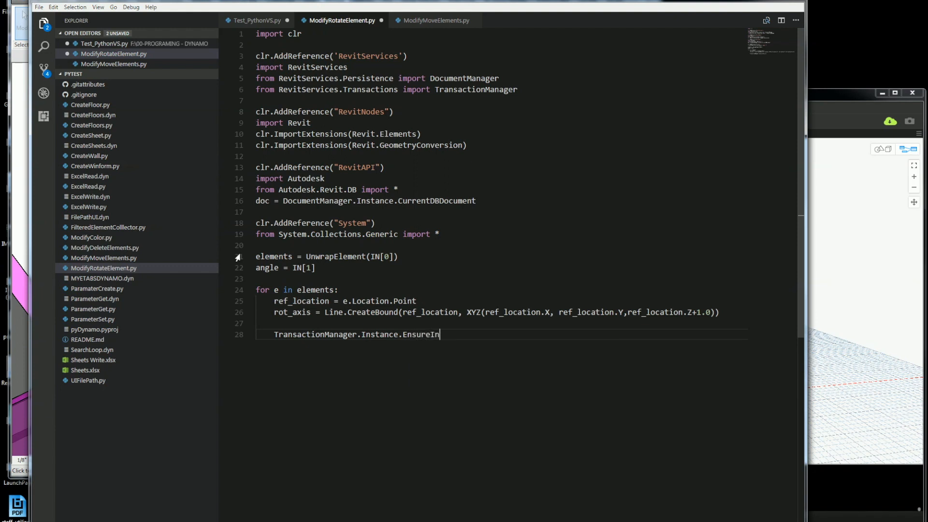
{"action": "type", "text": "Transa"}
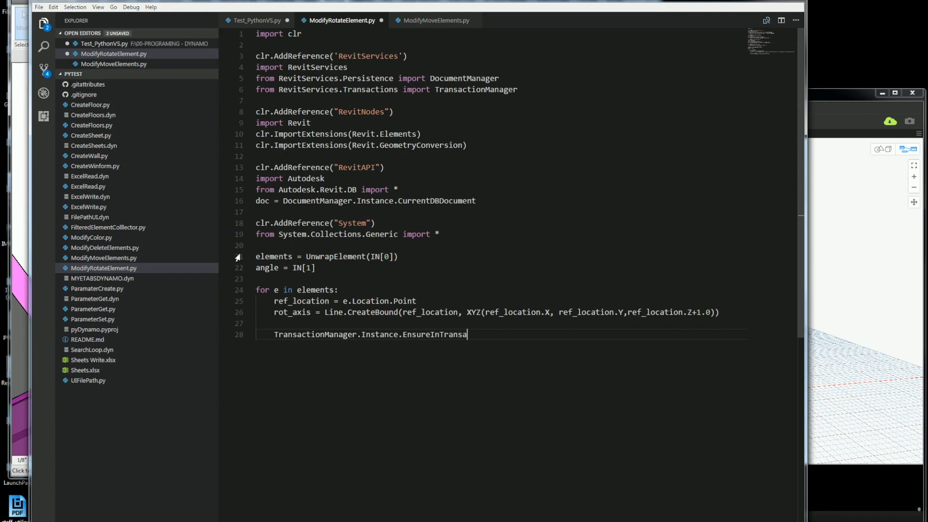
{"action": "type", "text": "ction(doc)"}
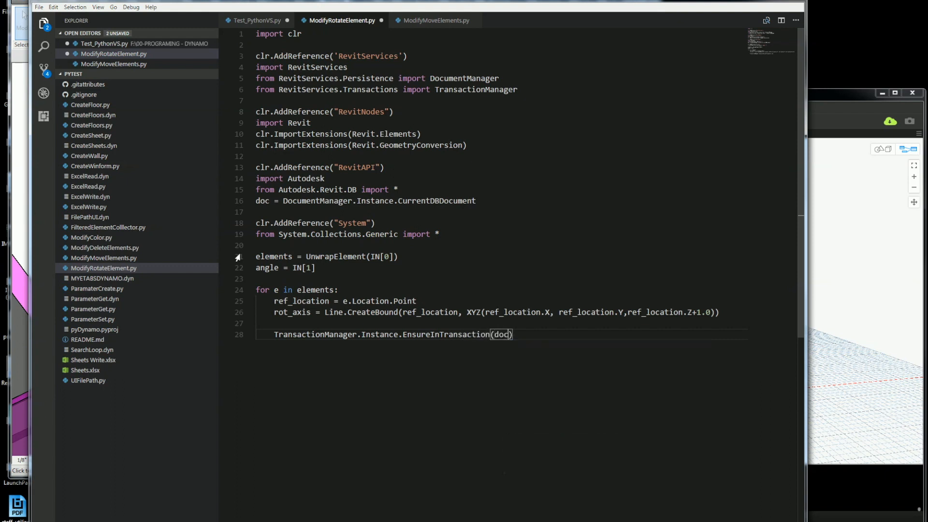
Begin the rotation call as ElementTransformUtils.Ro on the next line
{"action": "type", "text": "e"}
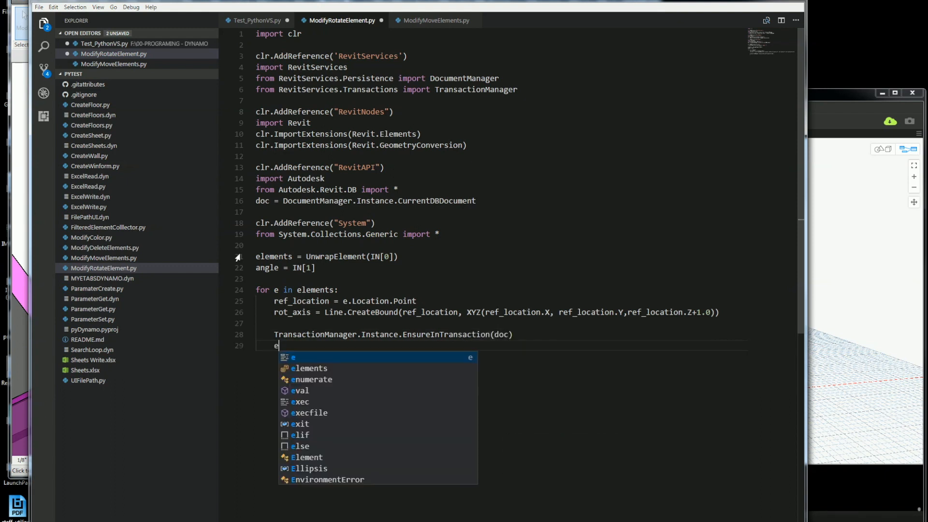
{"action": "type", "text": "lemen"}
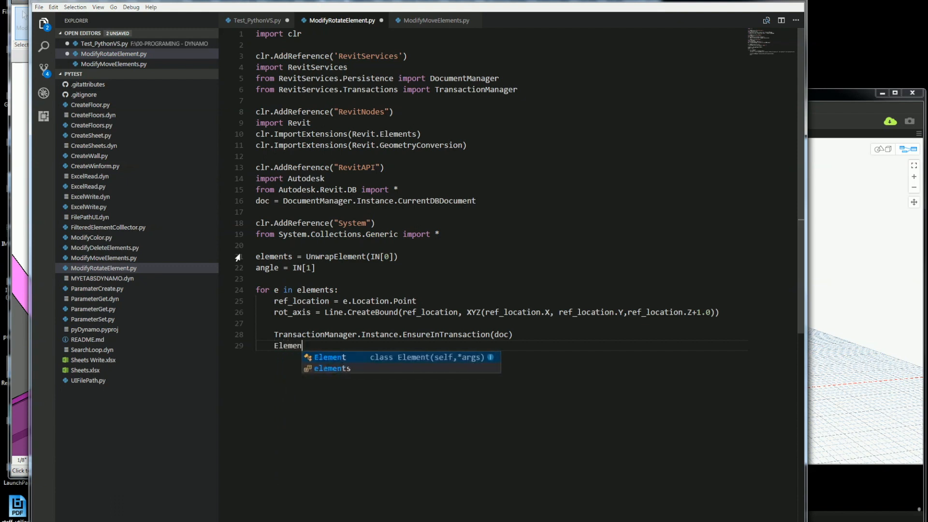
{"action": "type", "text": "Tra"}
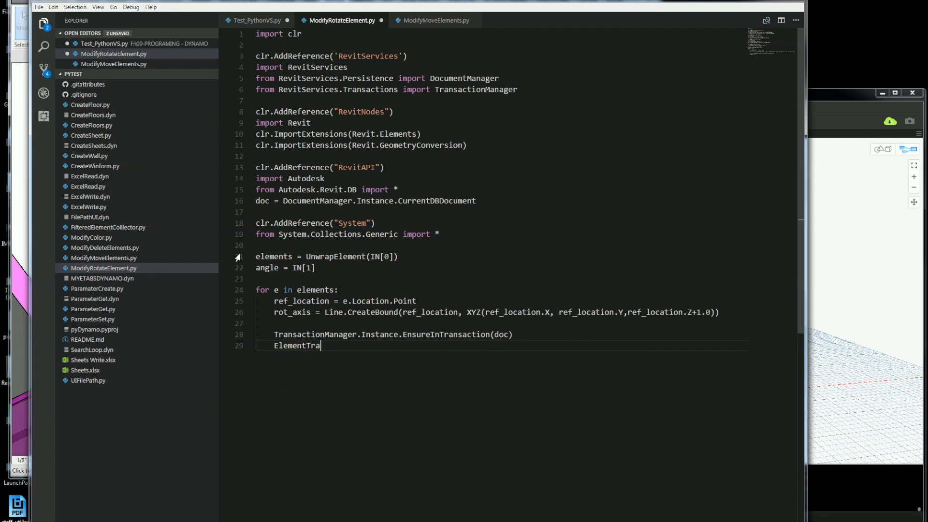
{"action": "type", "text": "nsform"}
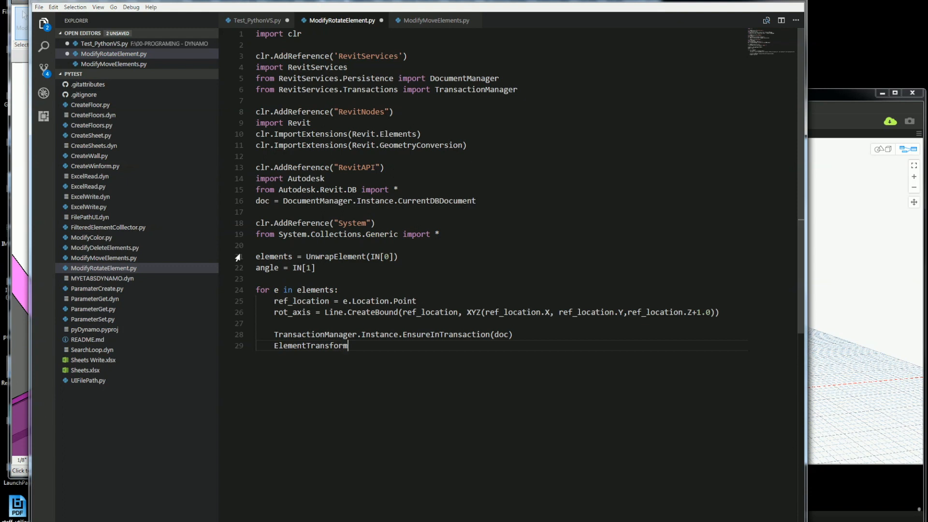
{"action": "type", "text": "Utils."}
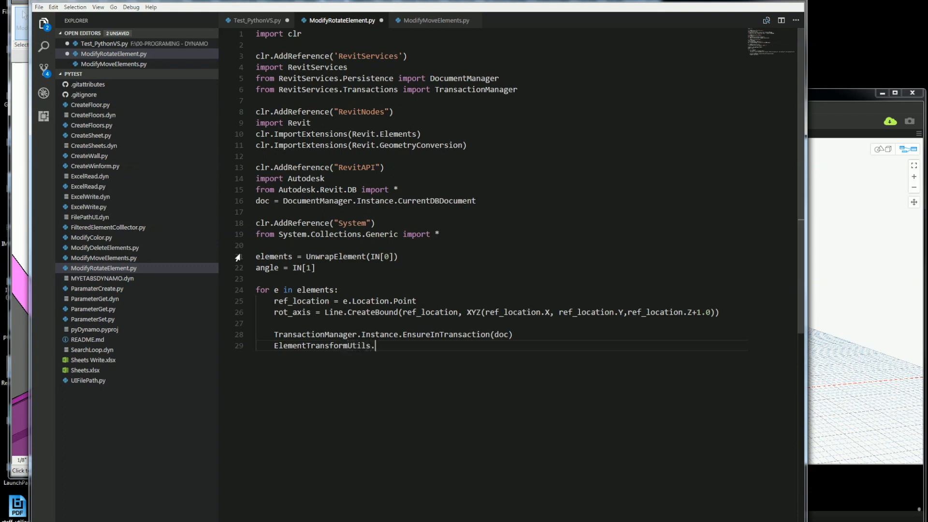
{"action": "type", "text": "Ro"}
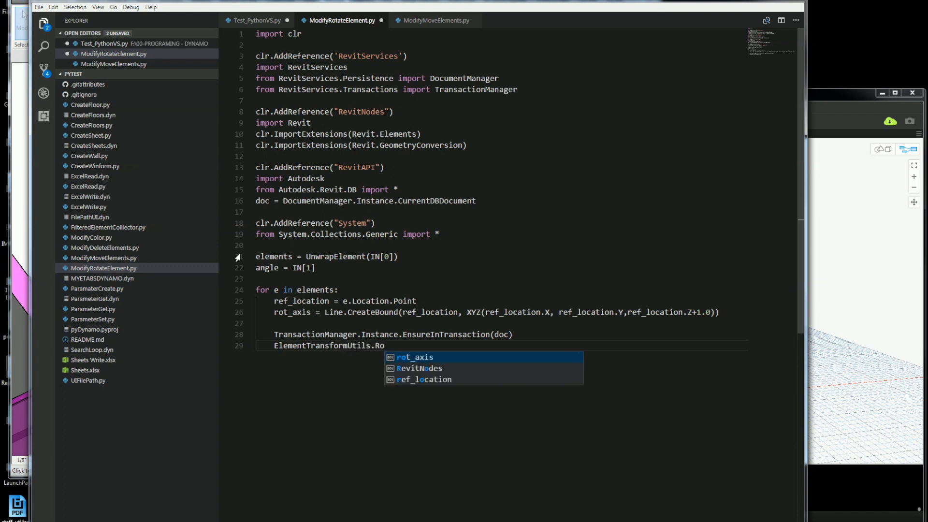
Complete the call as ElementTransformUtils.RotateElement(doc, e.Id, rot_axis, angle)
{"action": "type", "text": "t"}
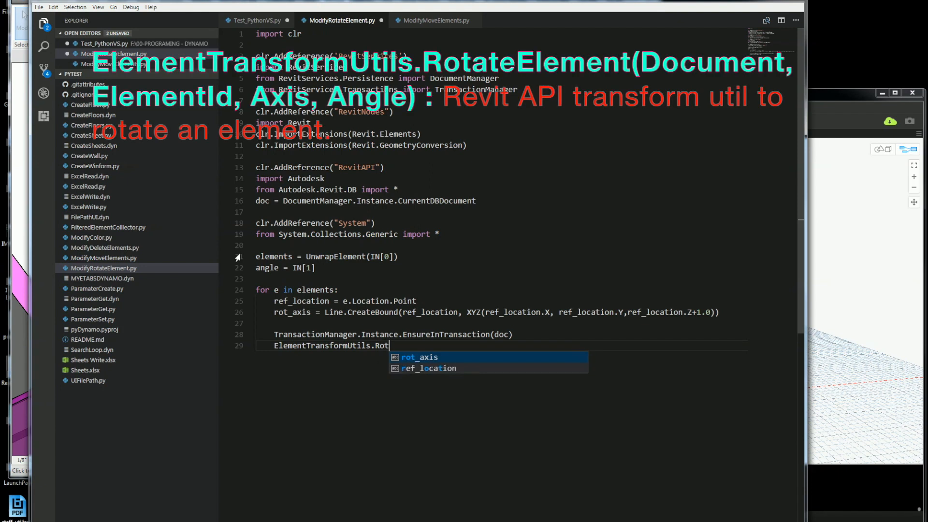
{"action": "type", "text": "ateElement()"}
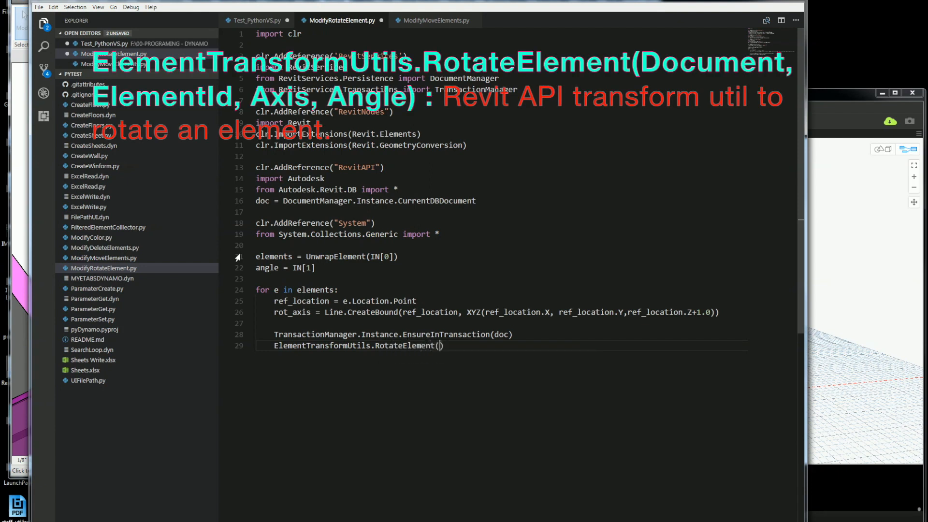
{"action": "type", "text": "doc,"}
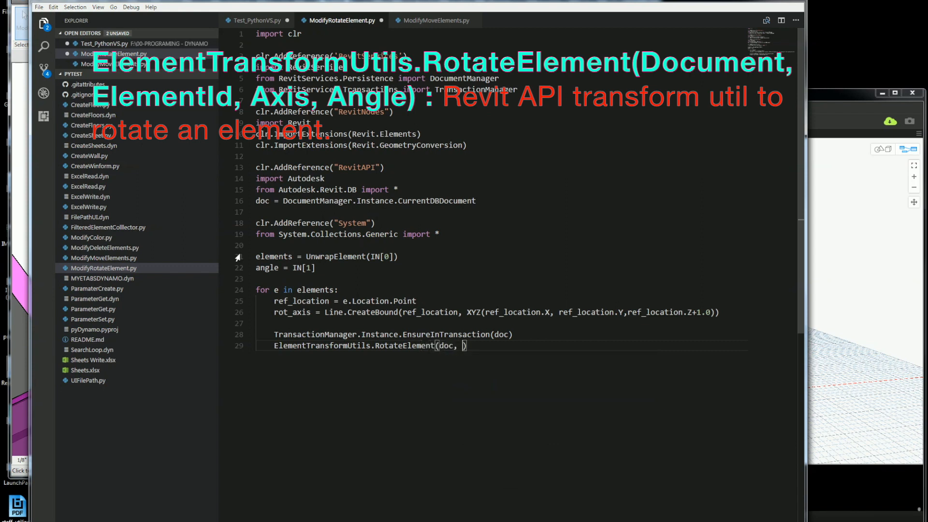
{"action": "type", "text": "e.id"}
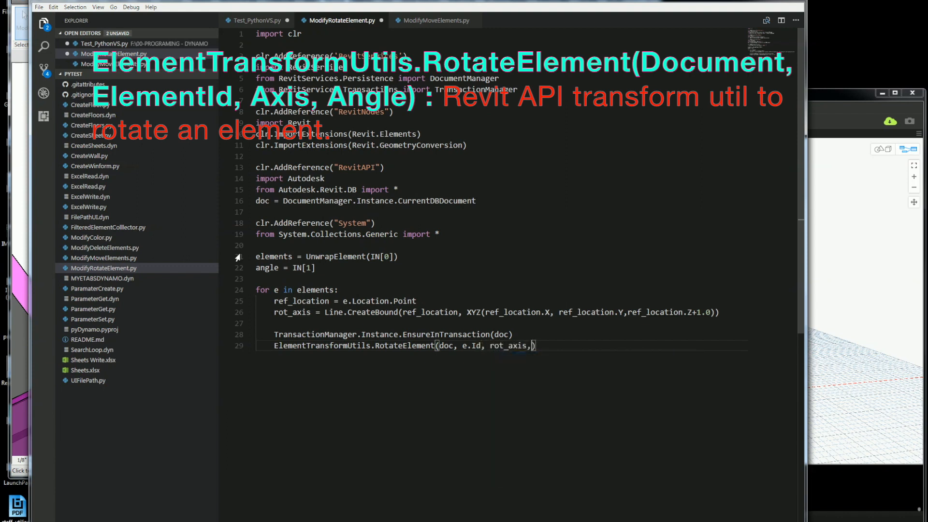
{"action": "type", "text": "angle"}
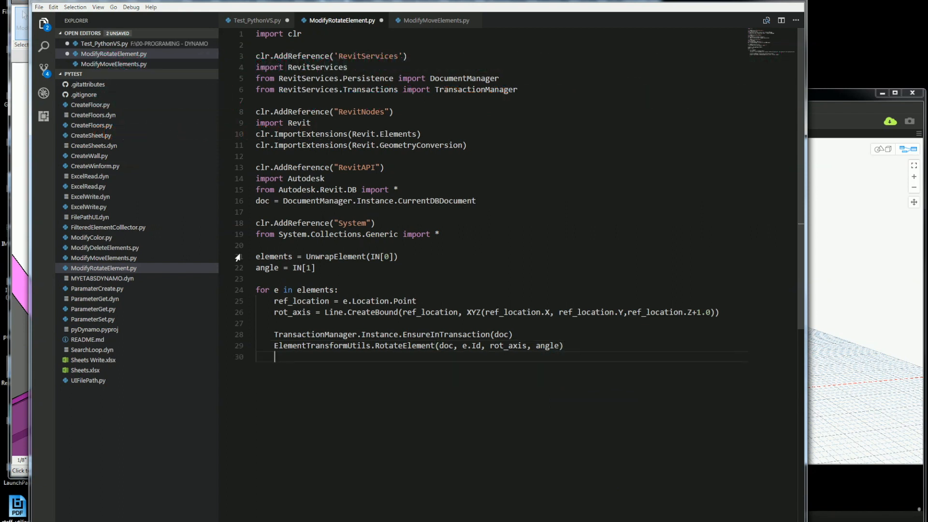
End the loop pass with TransactionManager.Instance.TransactionTaskDone()
{"action": "type", "text": "Tra"}
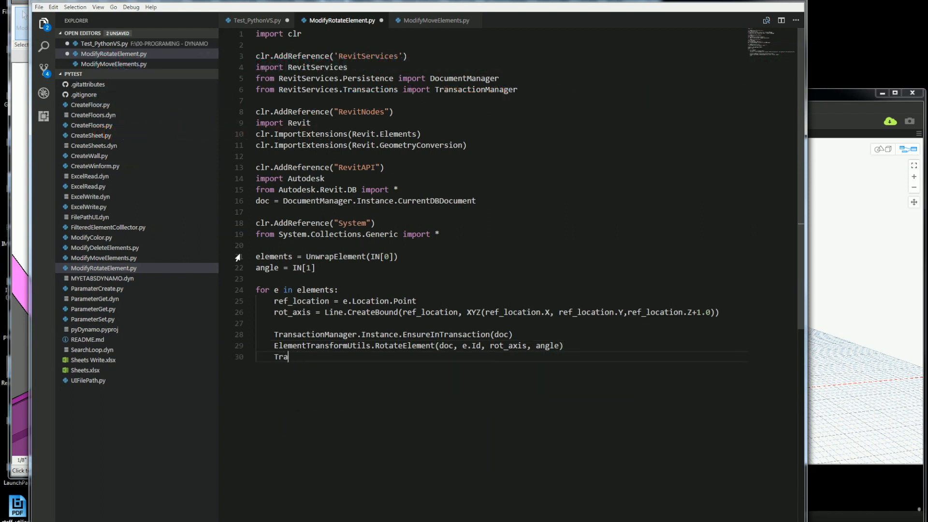
{"action": "type", "text": "n"}
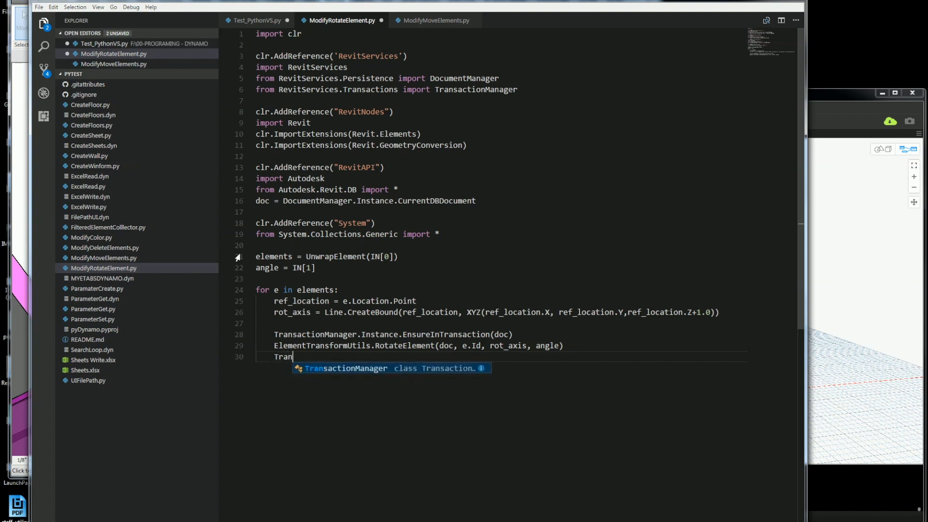
{"action": "type", "text": "sactionManager."}
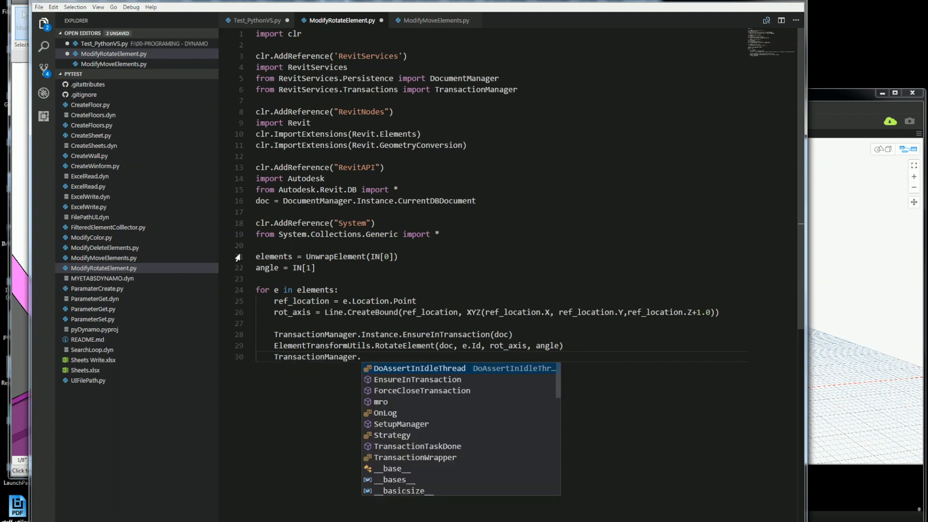
{"action": "type", "text": "in"}
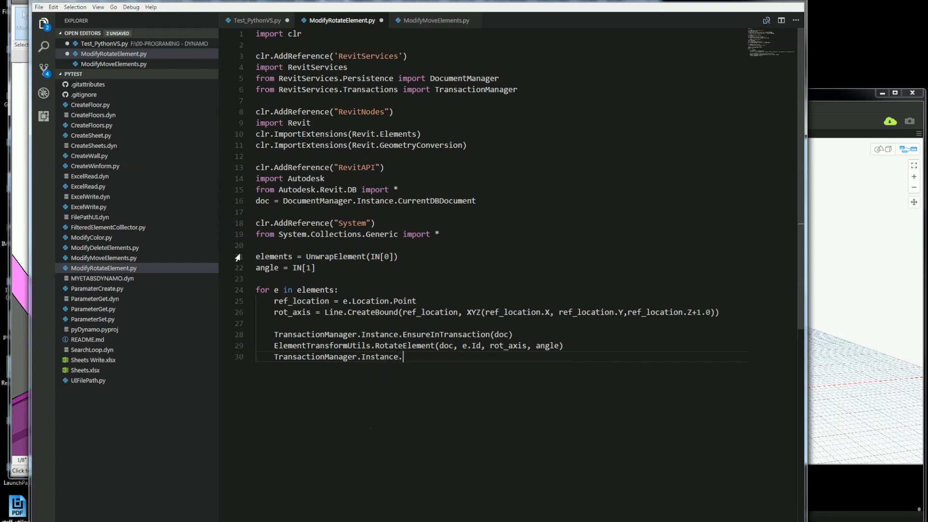
{"action": "type", "text": "Tran"}
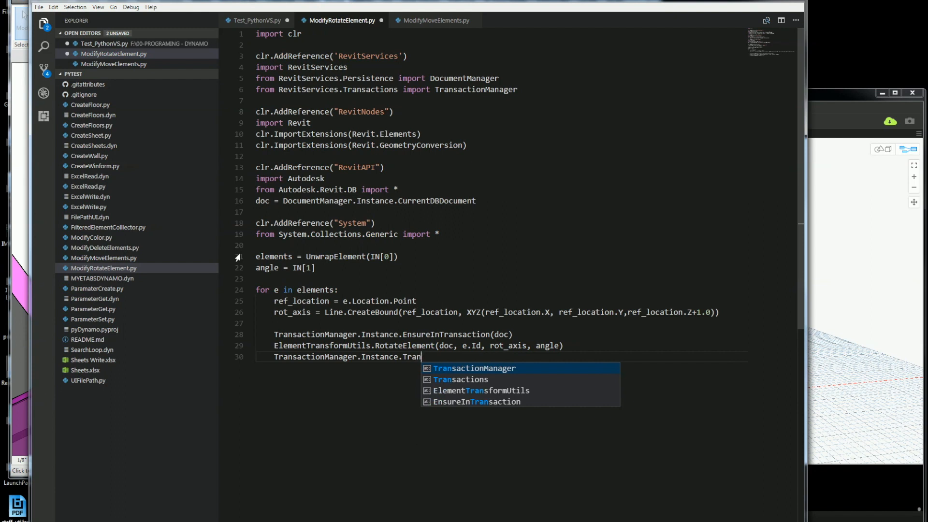
{"action": "type", "text": "sactionTask"}
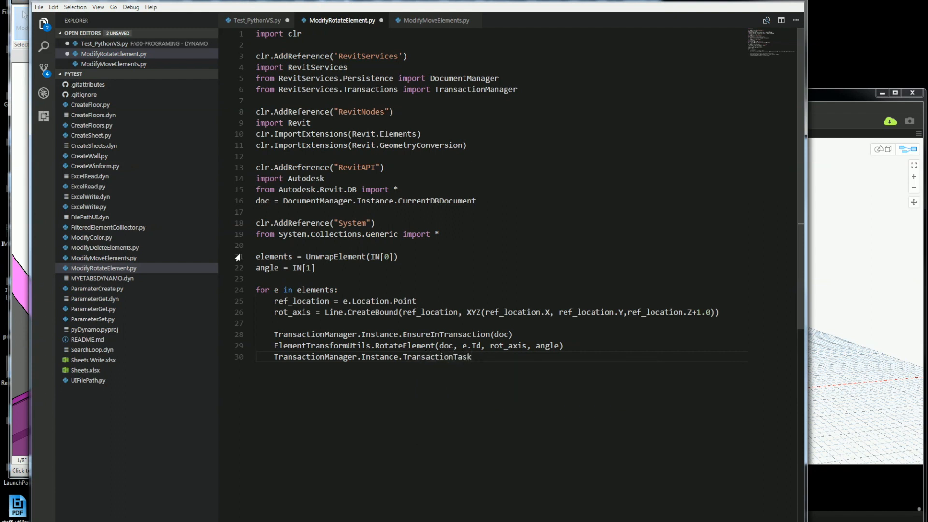
{"action": "type", "text": "Done"}
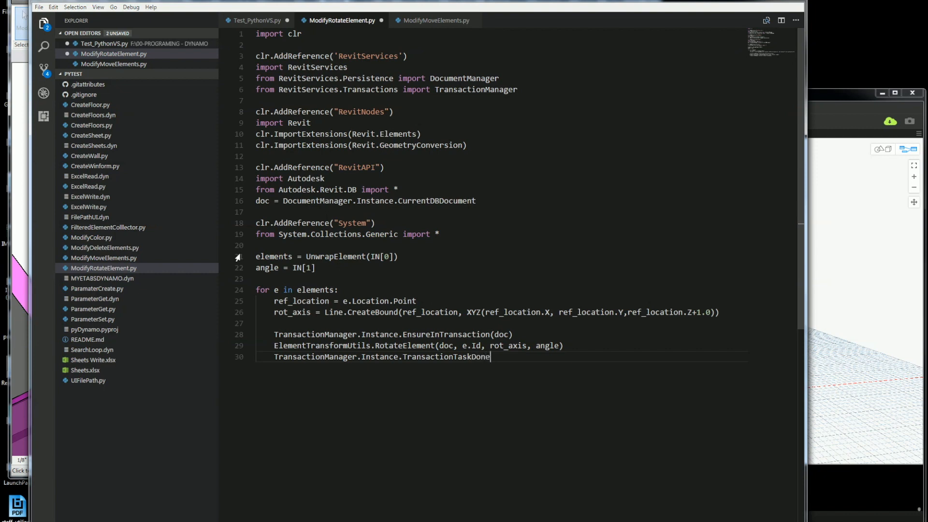
{"action": "type", "text": "()"}
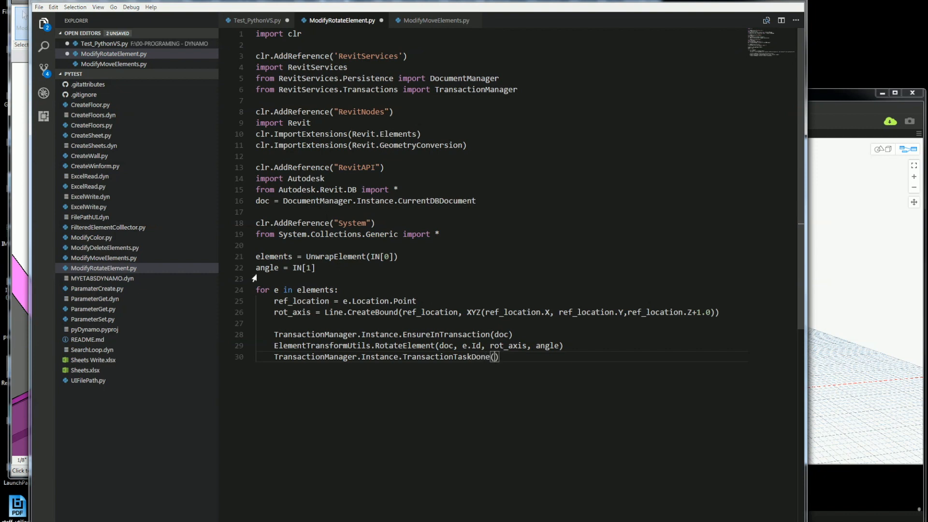
{"action": "mouse_move", "coordinate": [359, 52]}
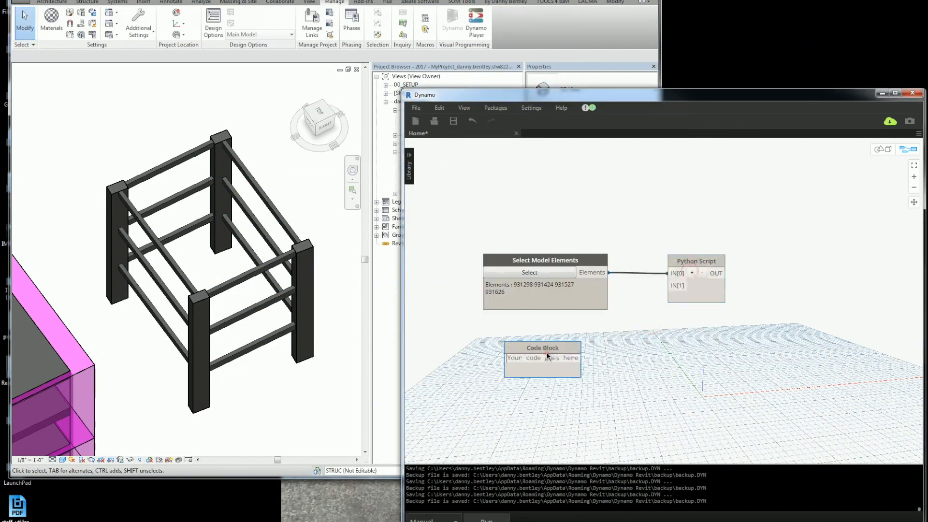
Wire a Code Block angle (45, then 30, finally 20) into the Python Script's IN[1] to rotate the columns
{"action": "type", "text": "45;"}
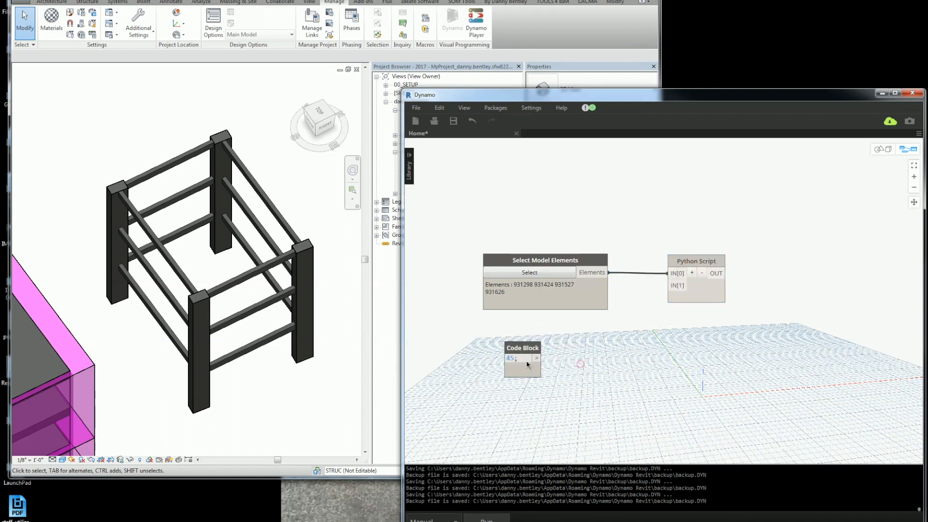
{"action": "left_click_drag", "start_coordinate": [536, 358], "coordinate": [671, 285]}
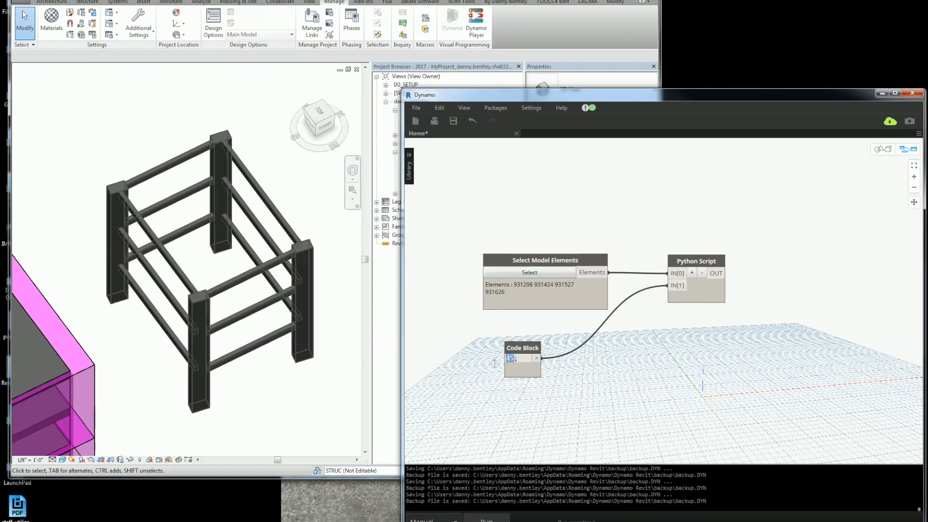
{"action": "type", "text": "30;"}
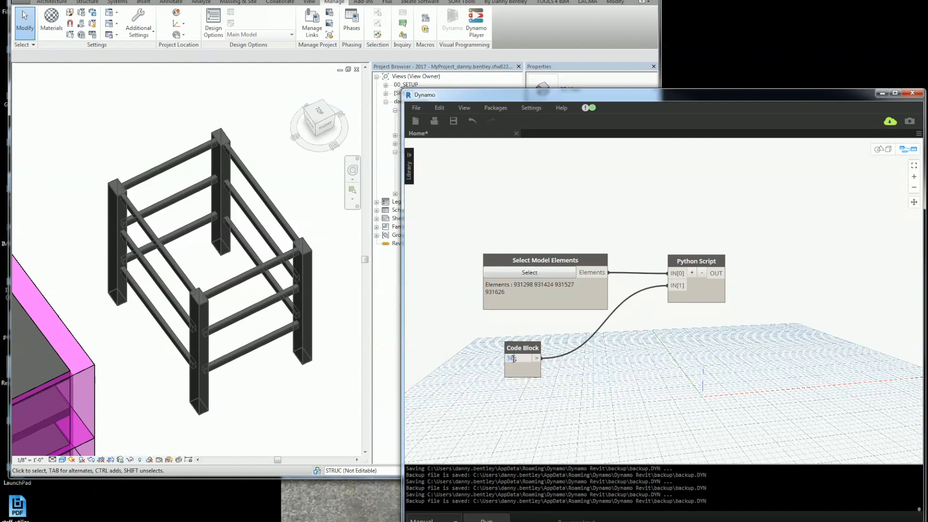
{"action": "type", "text": "20"}
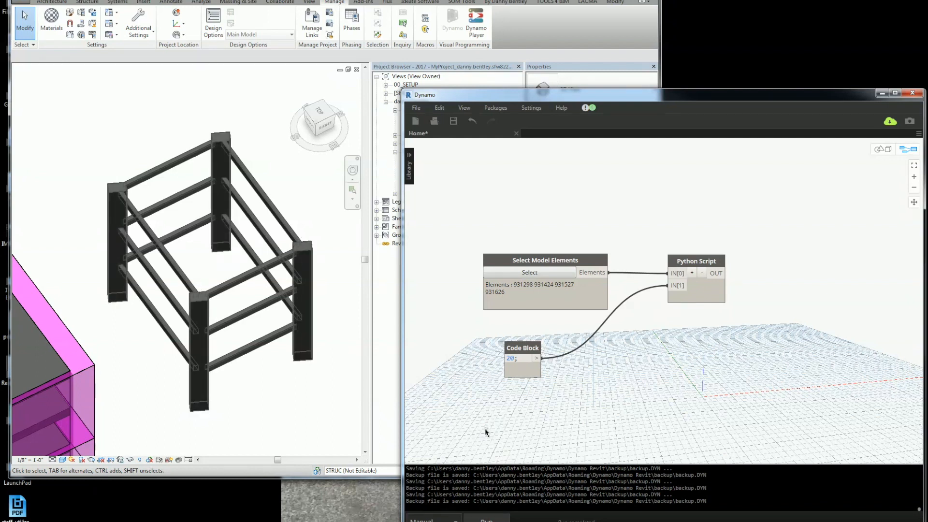
{"action": "mouse_move", "coordinate": [767, 409]}
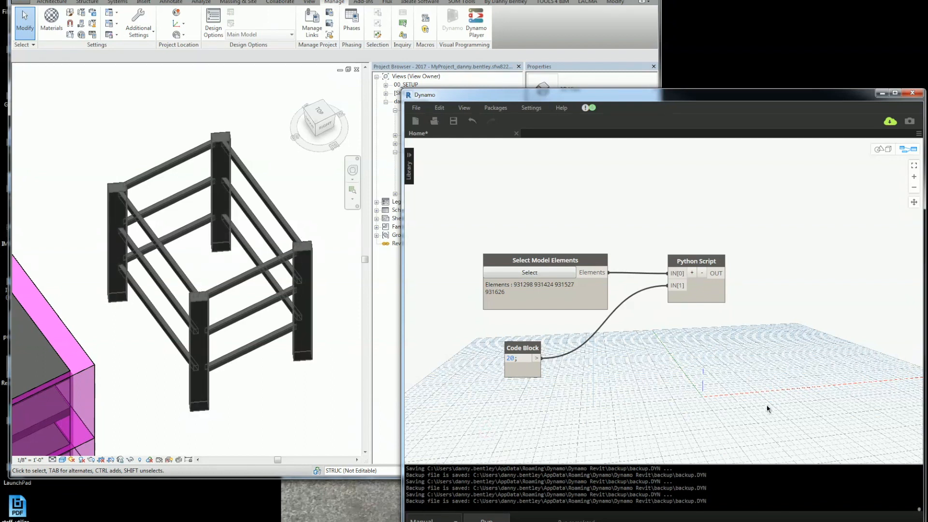